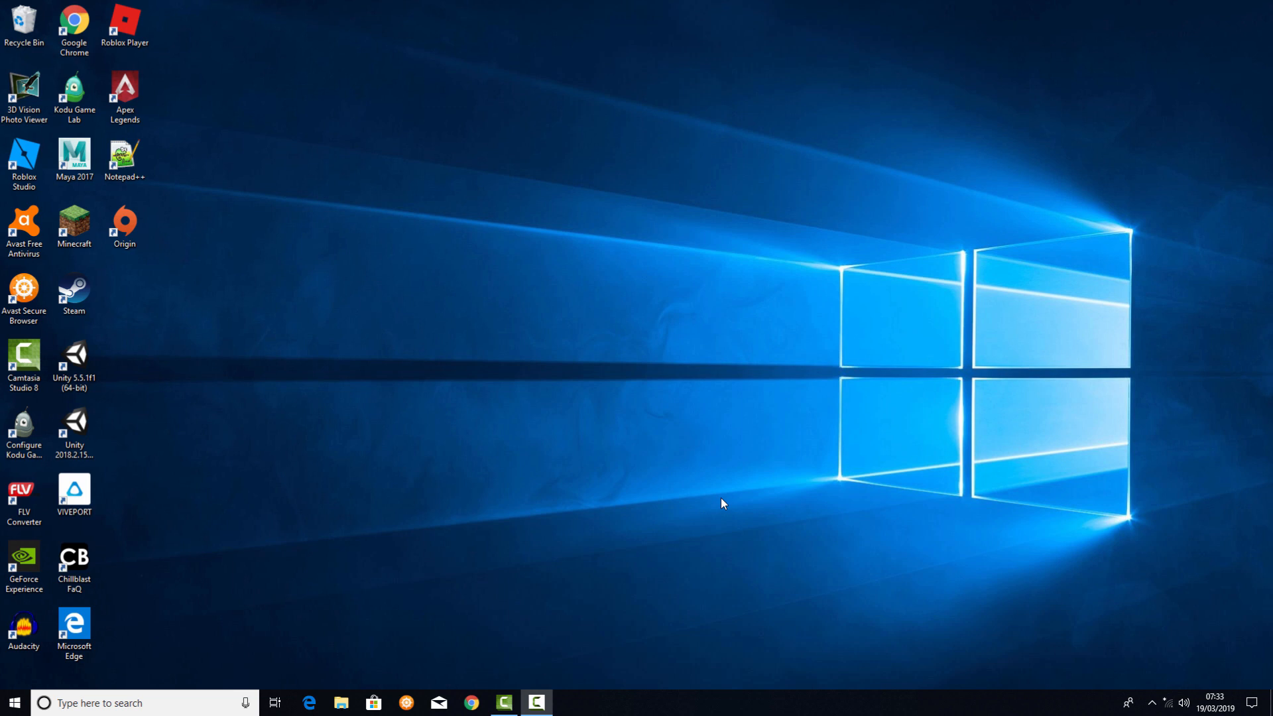
Launch Notepad by searching 'note' from the Start menu
{"action": "left_click", "coordinate": [12, 703]}
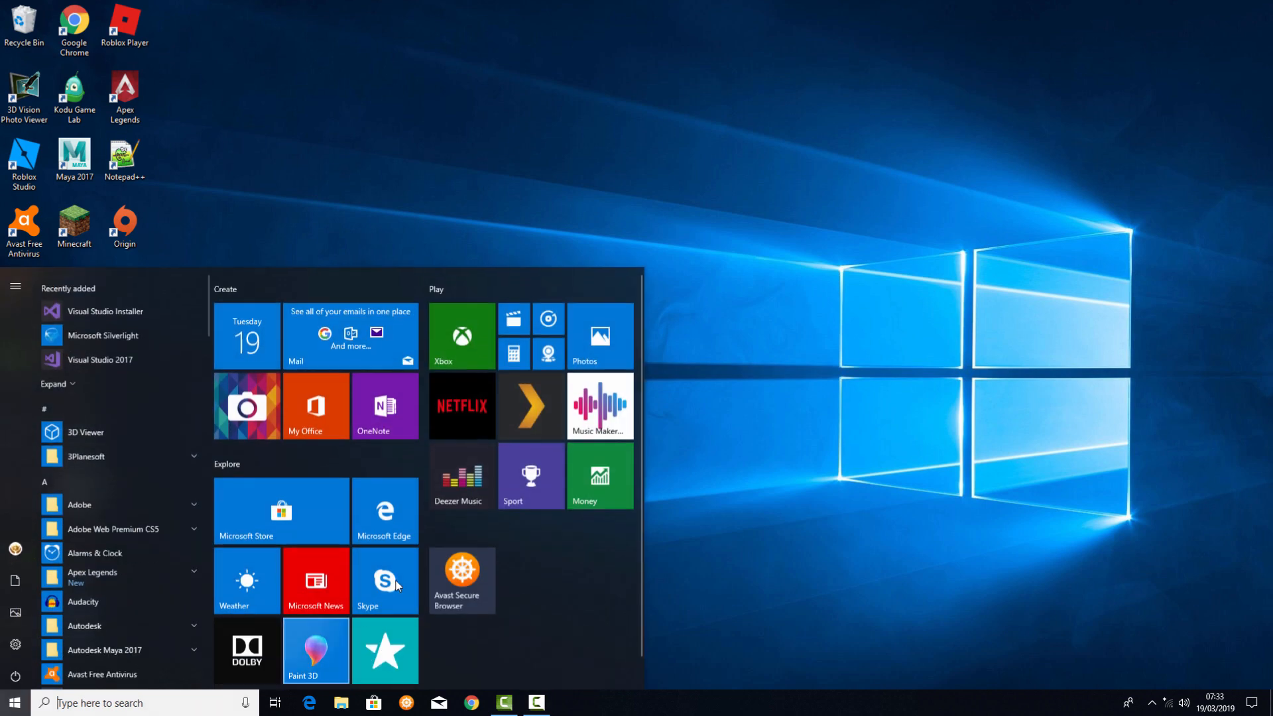
{"action": "type", "text": "note"}
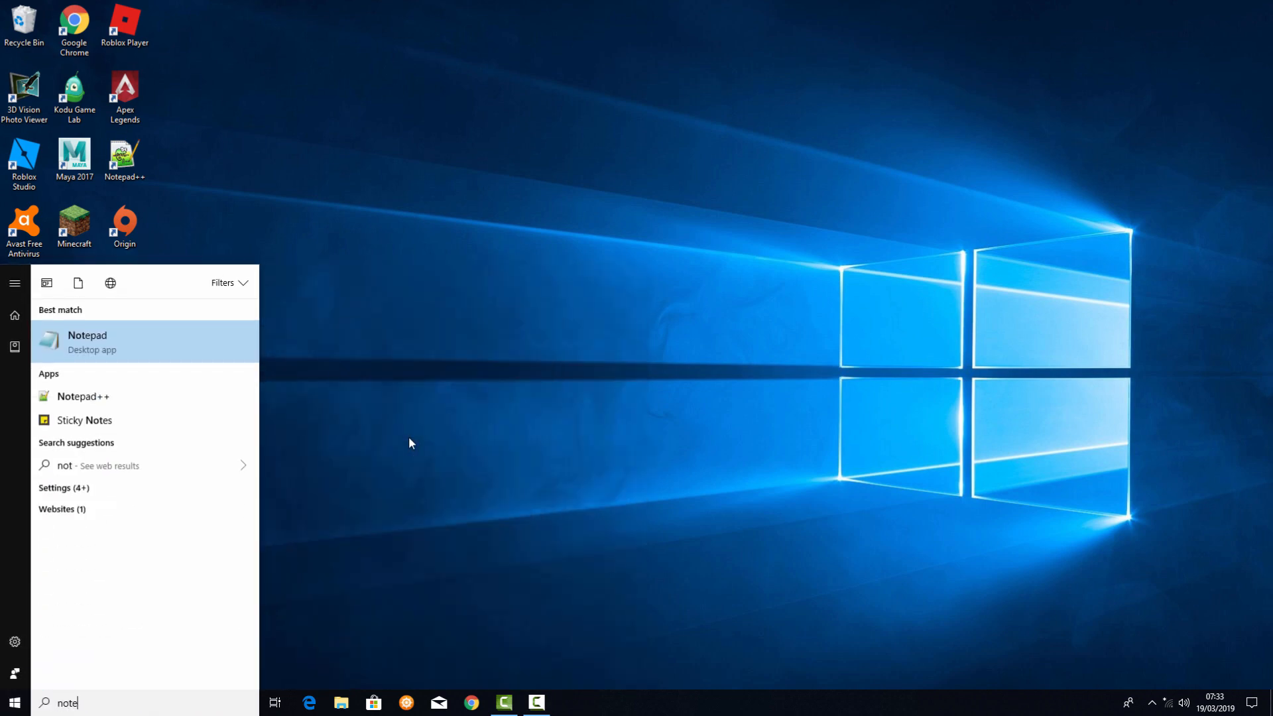
{"action": "left_click", "coordinate": [87, 341]}
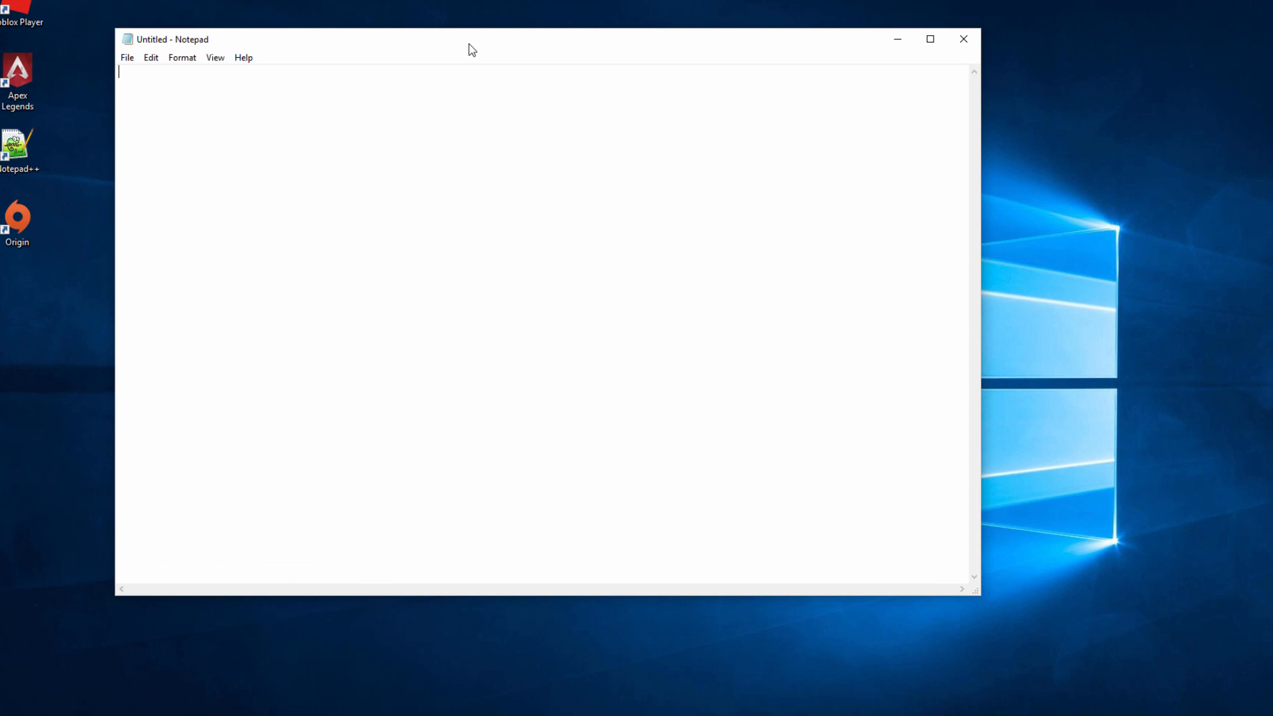
Type the title 'The Owl and The Pussycat' and the rhyme's opening lines on separate lines
{"action": "left_click_drag", "start_coordinate": [471, 49], "coordinate": [447, 42]}
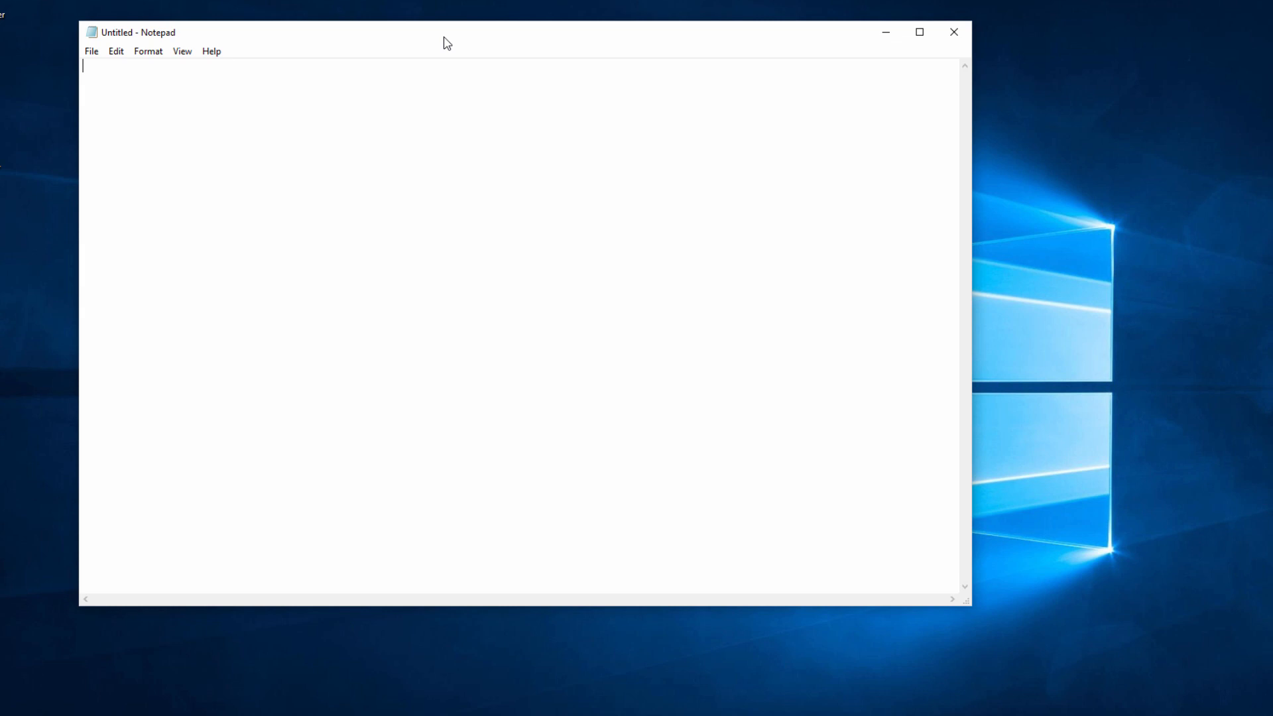
{"action": "mouse_move", "coordinate": [455, 31]}
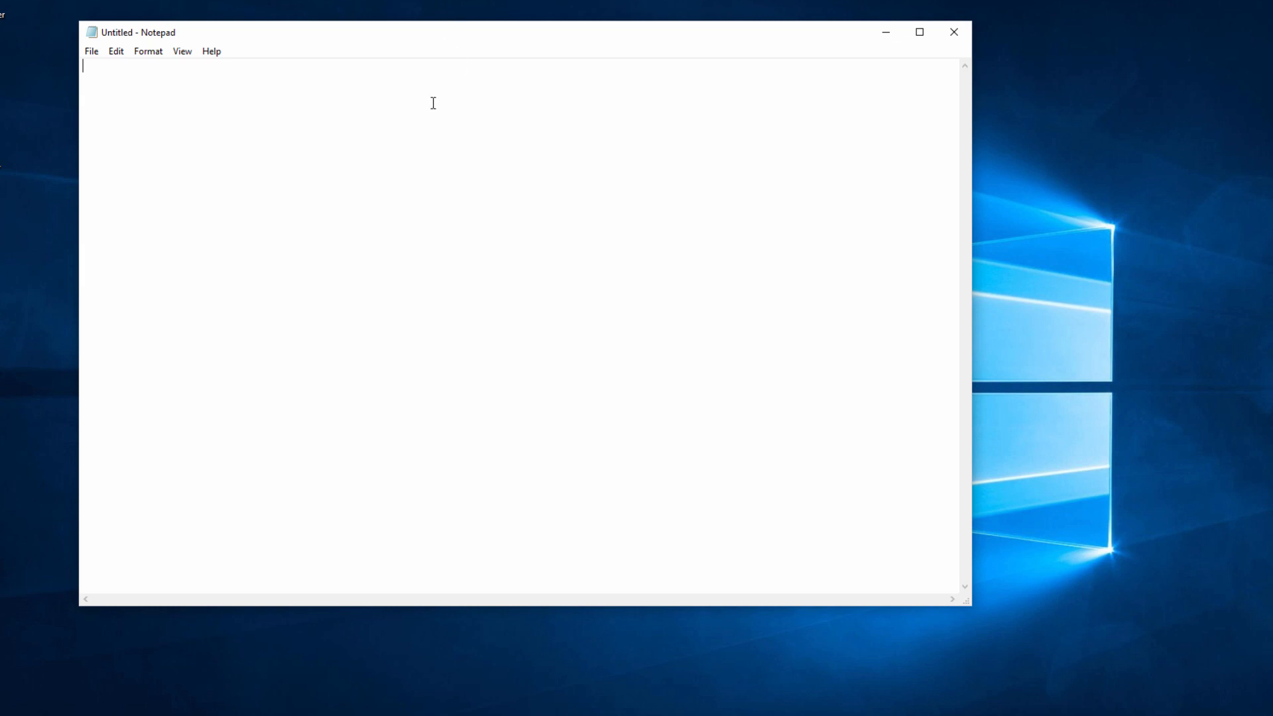
{"action": "type", "text": "The Owl and The Pussycat"}
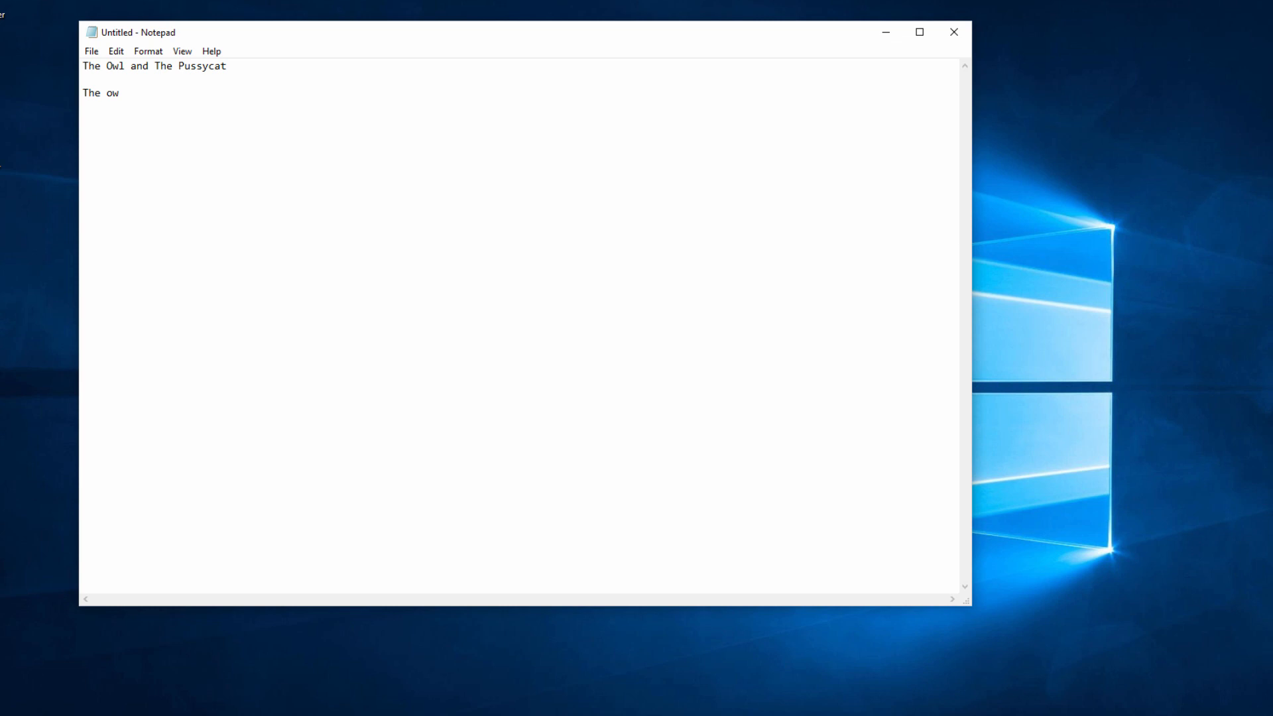
{"action": "type", "text": "l and the pussycat"}
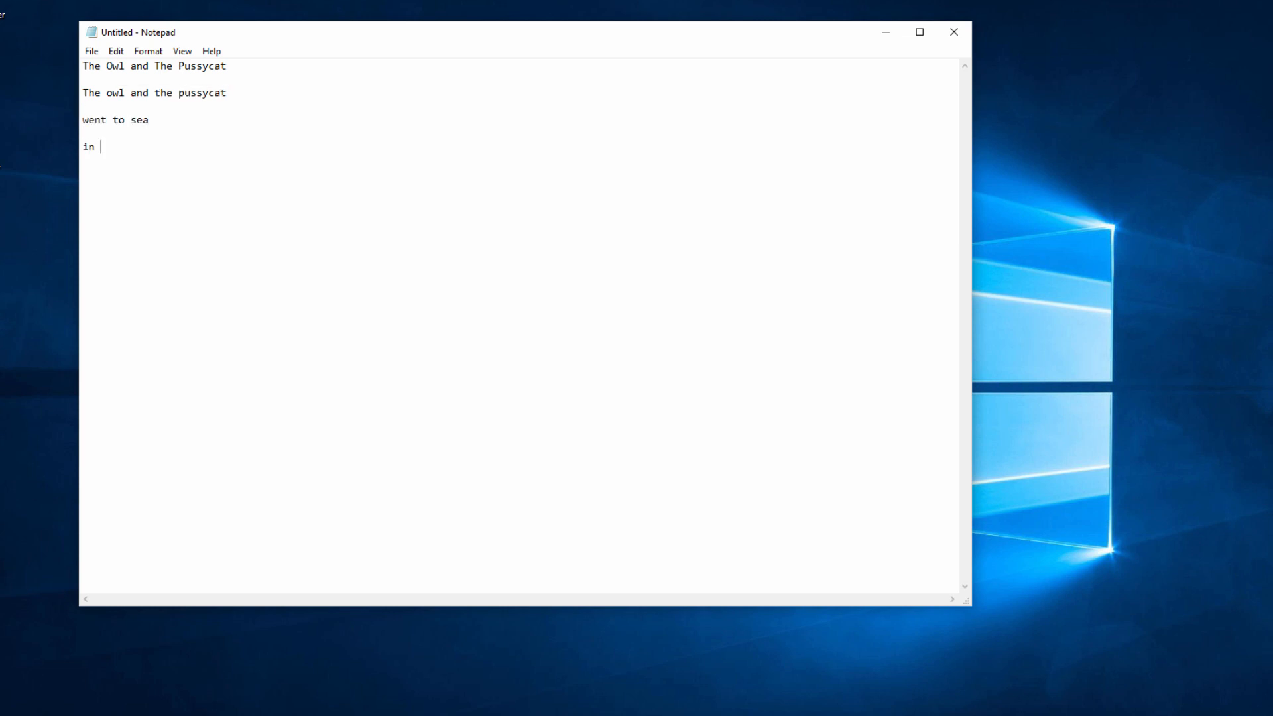
{"action": "type", "text": "a beautify pea green boat"}
{"action": "type", "text": "and a"}
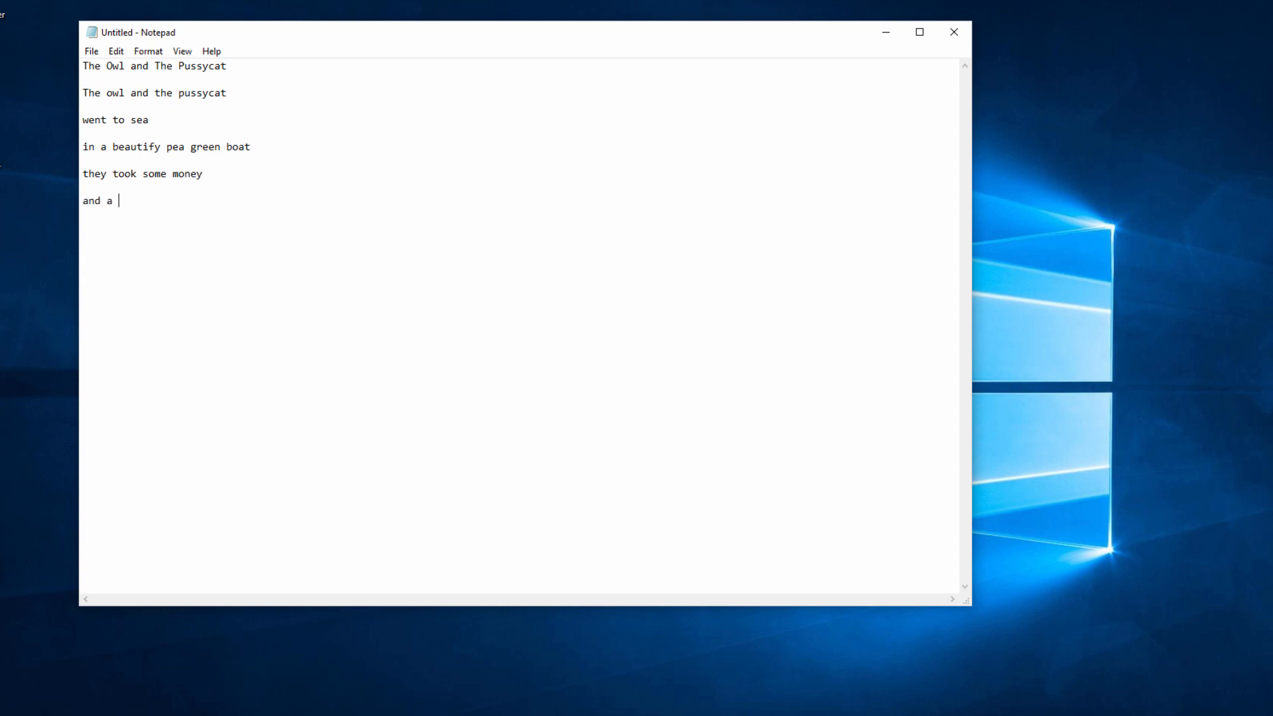
{"action": "type", "text": "jar of honey"}
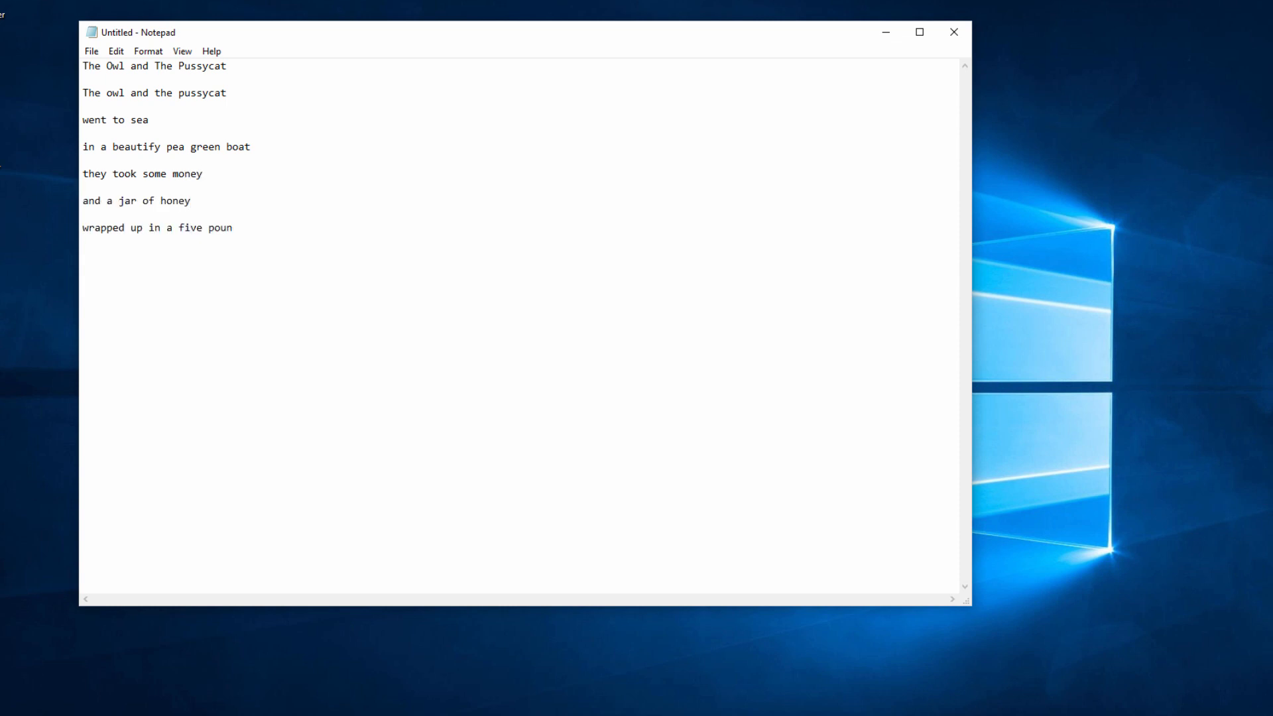
{"action": "type", "text": "d note"}
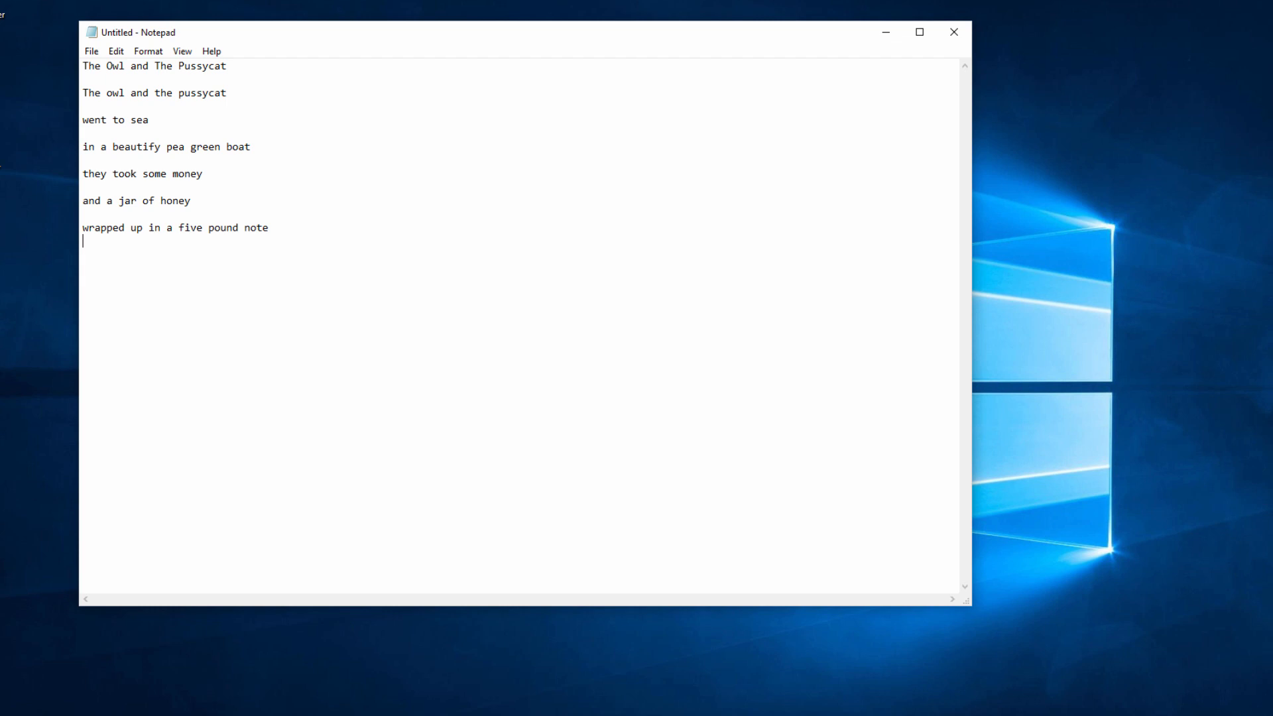
{"action": "mouse_move", "coordinate": [757, 353]}
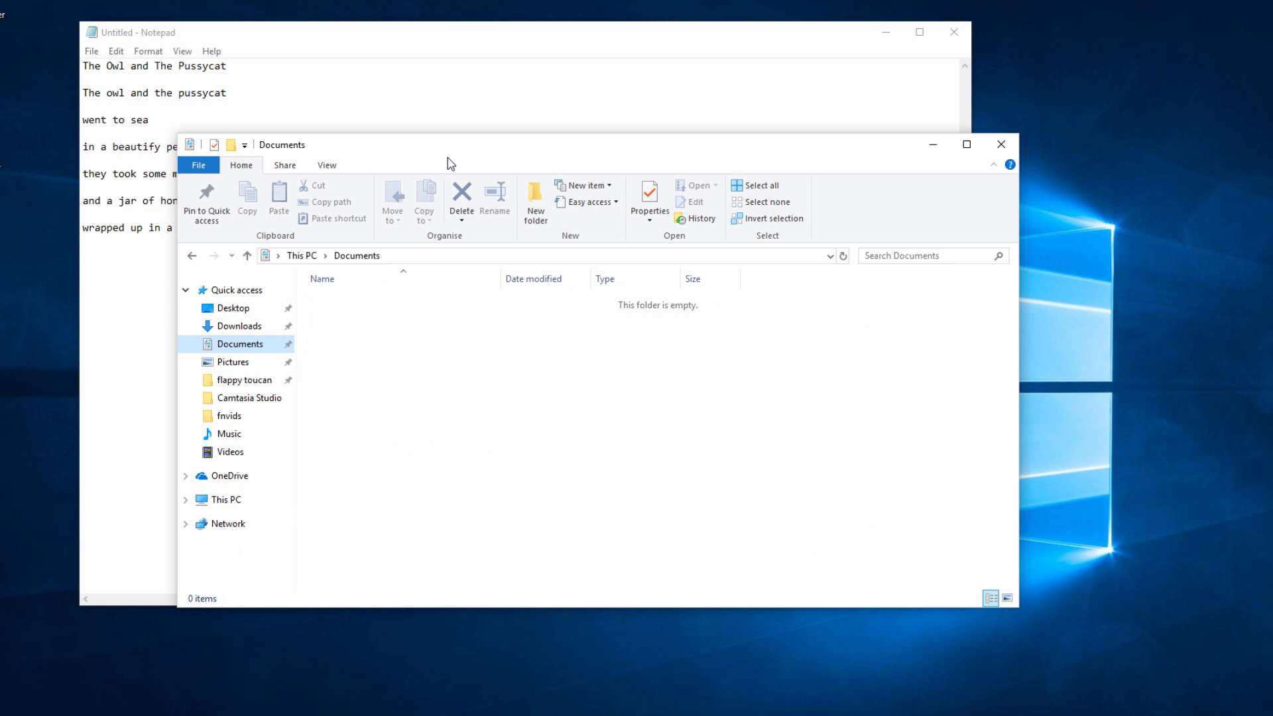
{"action": "mouse_move", "coordinate": [535, 199]}
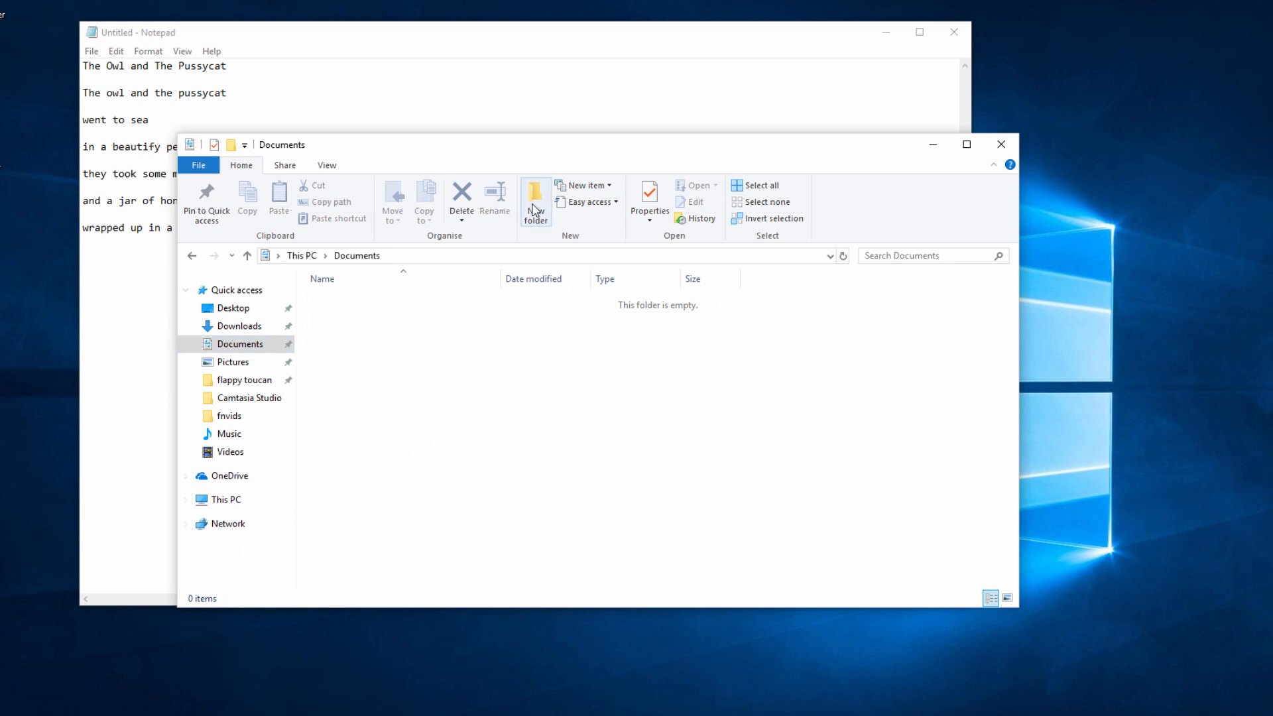
Make a new folder named 'nurseryweb' in Documents and open it
{"action": "left_click", "coordinate": [536, 202]}
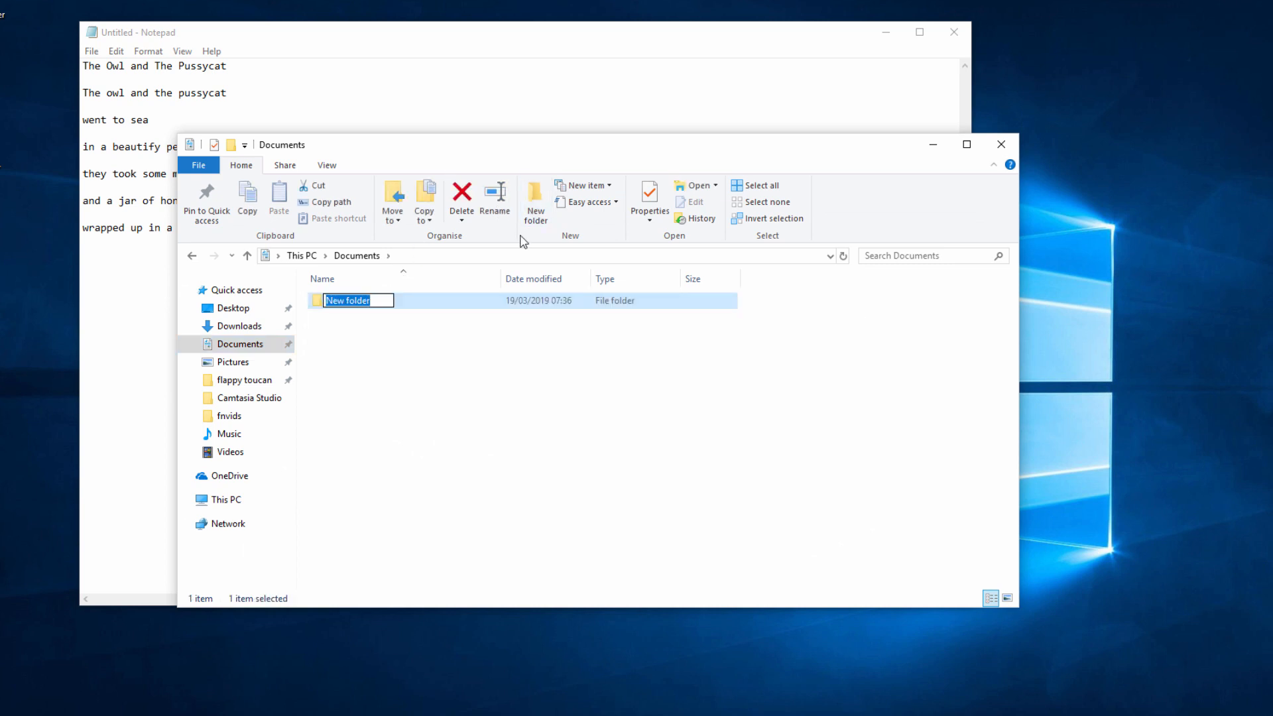
{"action": "type", "text": "nursery"}
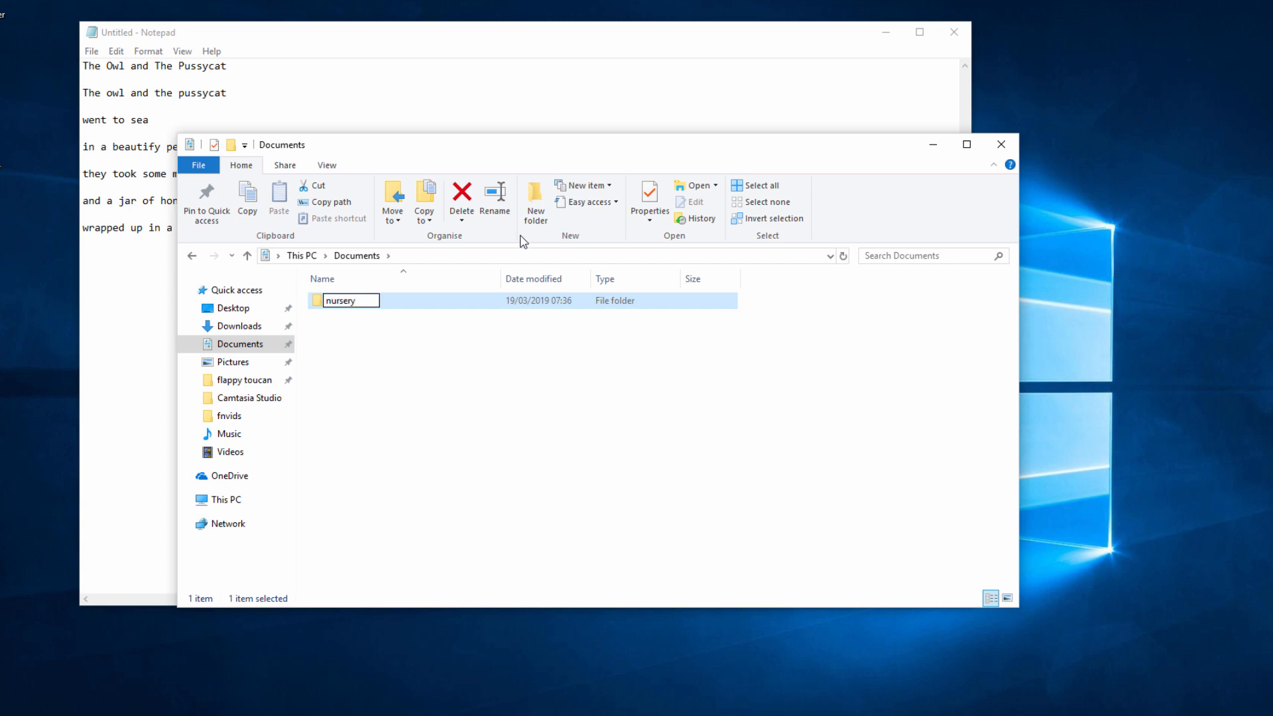
{"action": "type", "text": "web"}
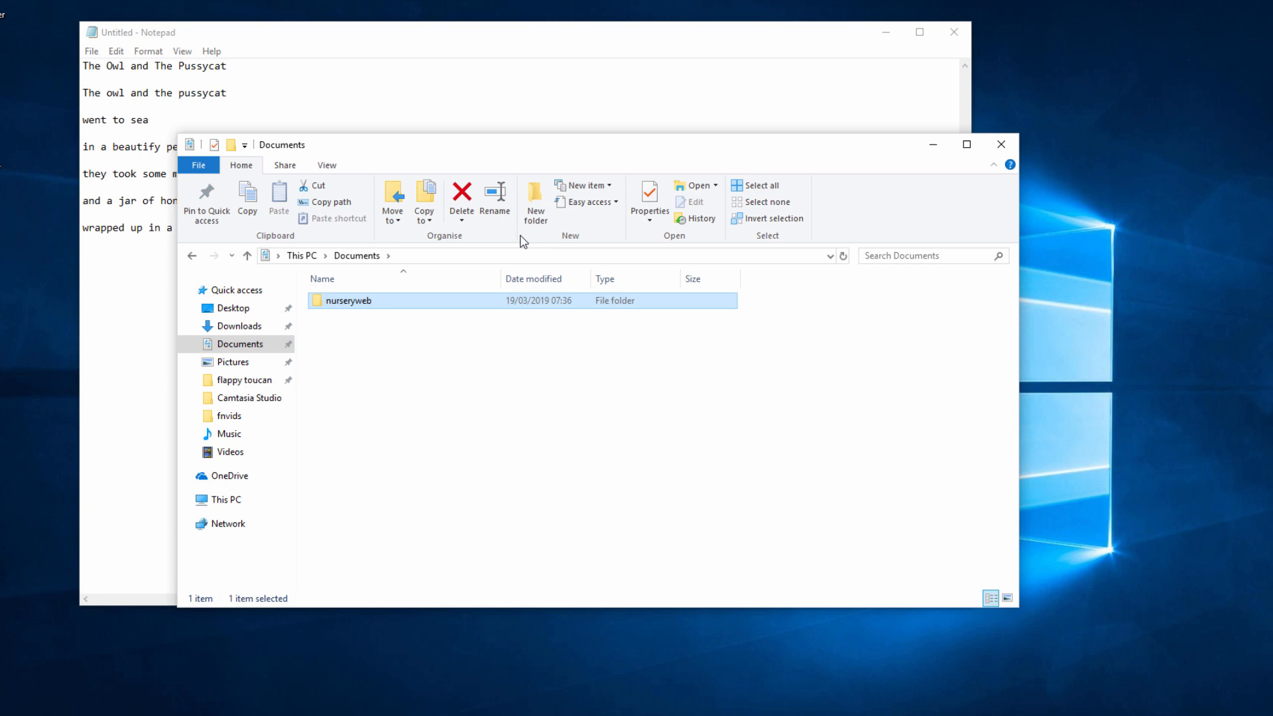
{"action": "mouse_move", "coordinate": [481, 306]}
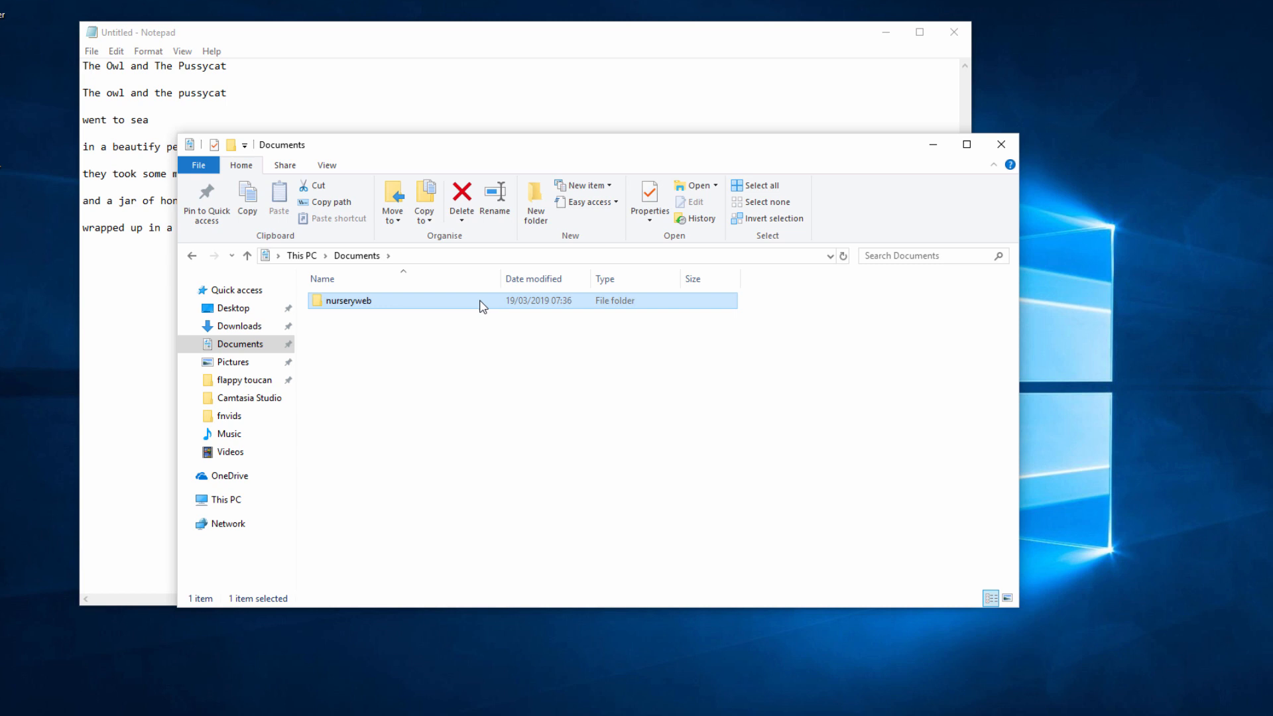
{"action": "double_click", "coordinate": [348, 300]}
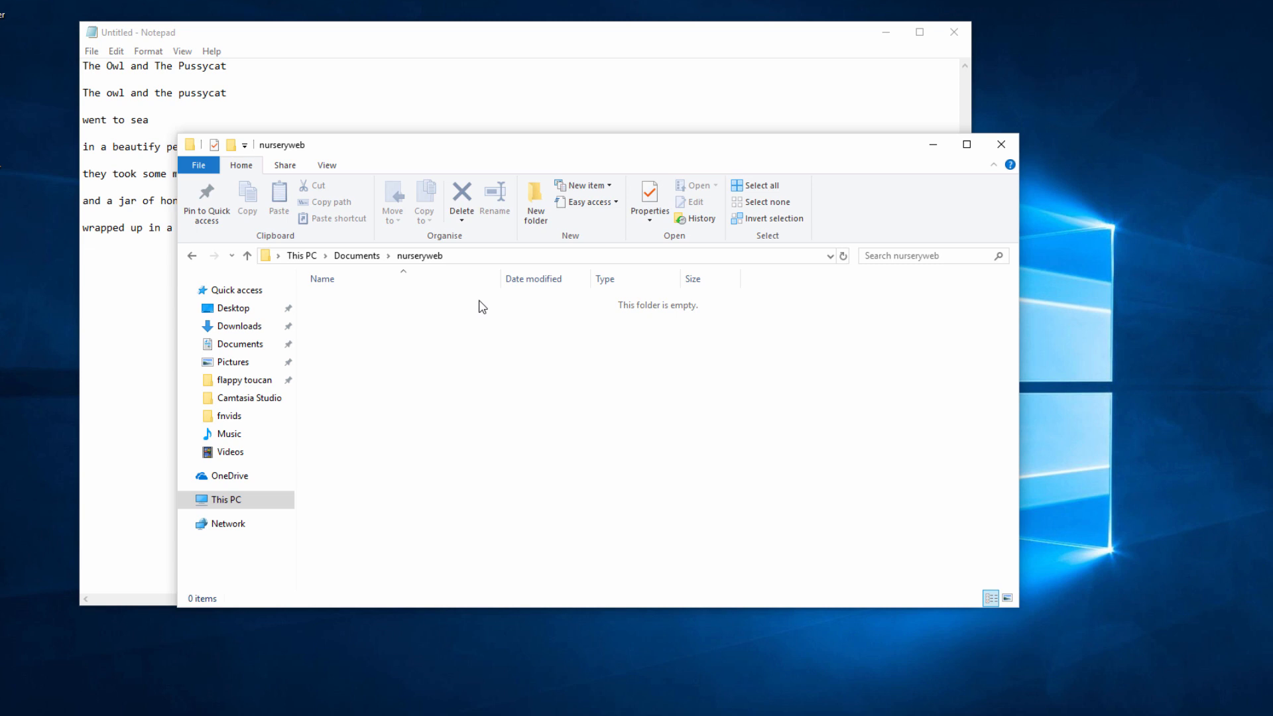
Turn on File name extensions in File Explorer's View options, then return to Notepad
{"action": "left_click", "coordinate": [326, 165]}
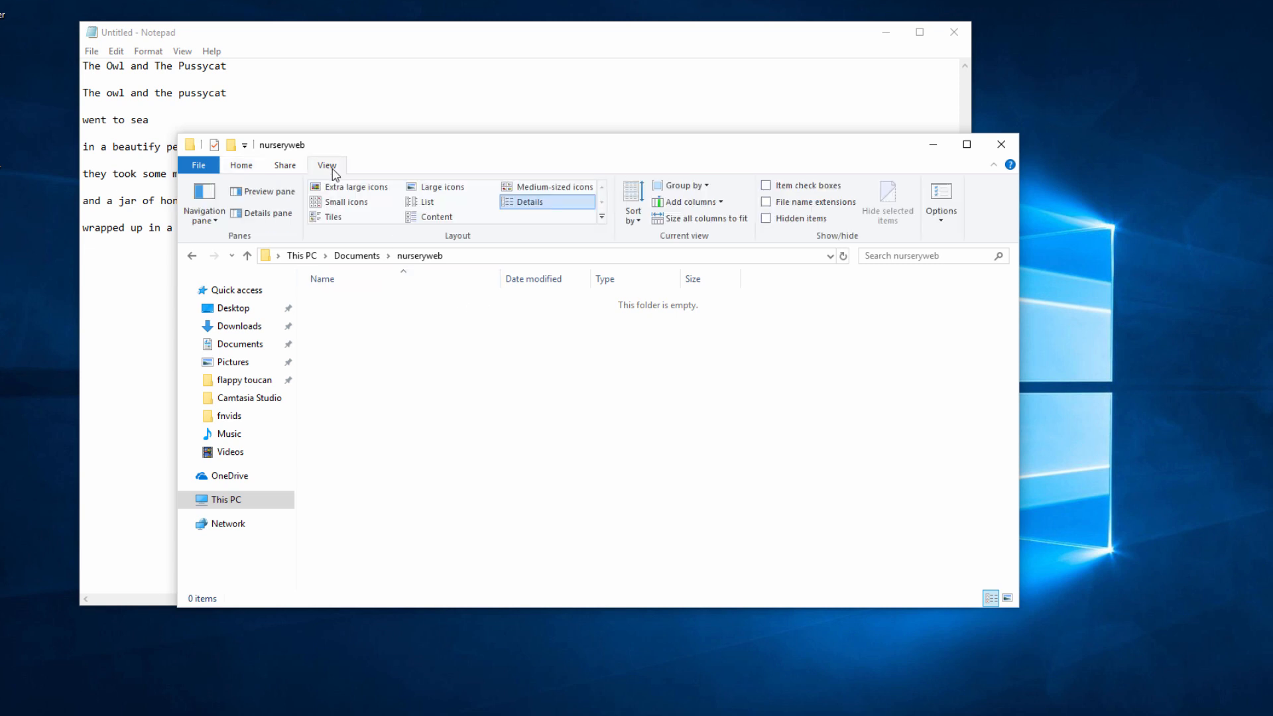
{"action": "left_click", "coordinate": [764, 202]}
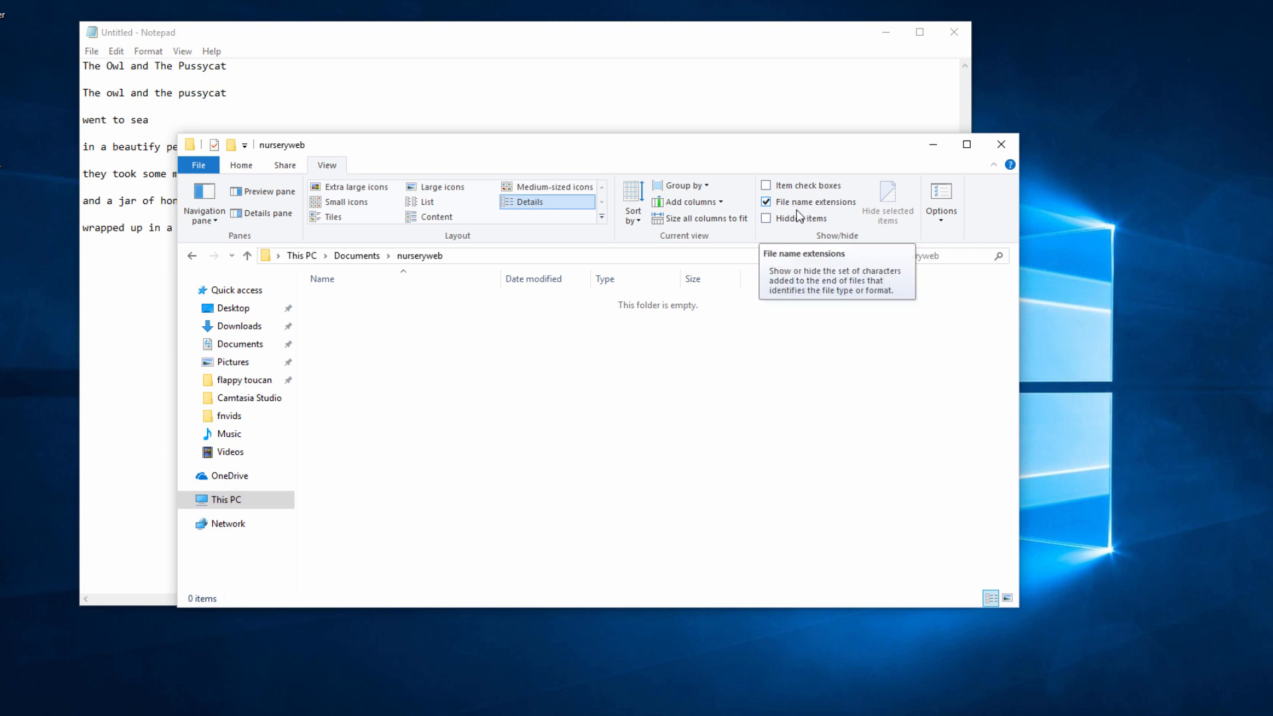
{"action": "mouse_move", "coordinate": [794, 213]}
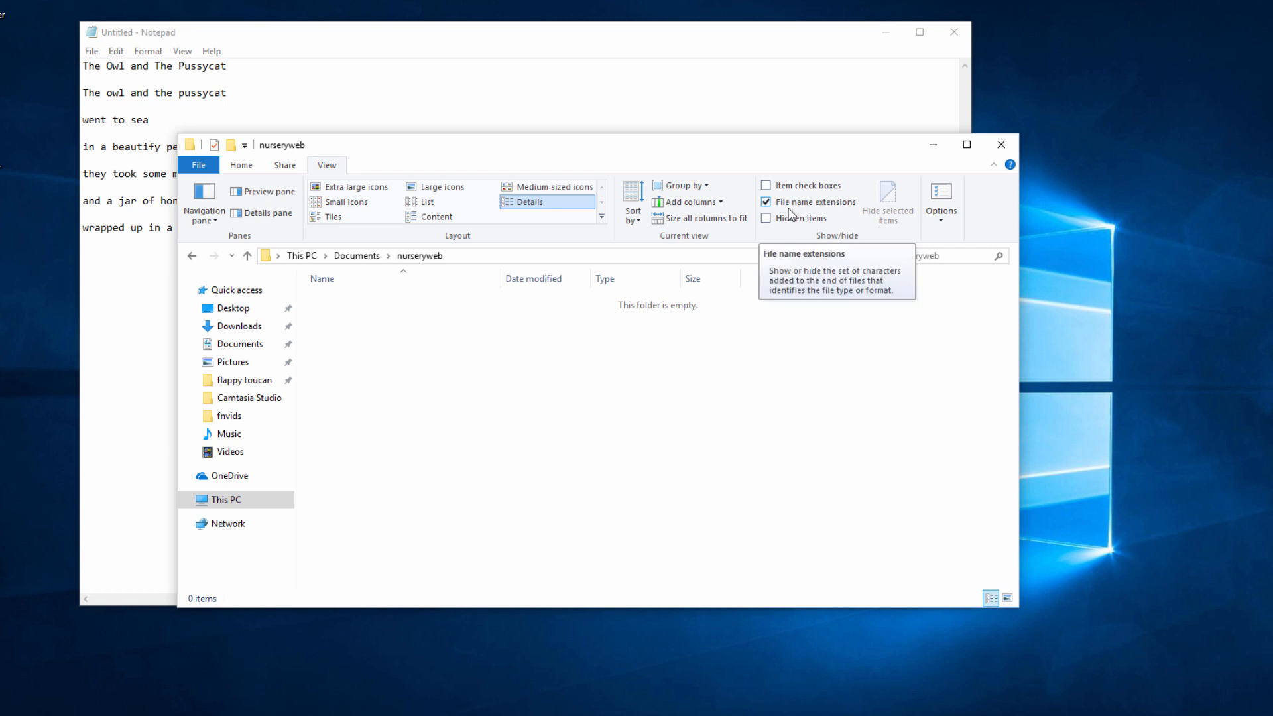
{"action": "left_click", "coordinate": [764, 202]}
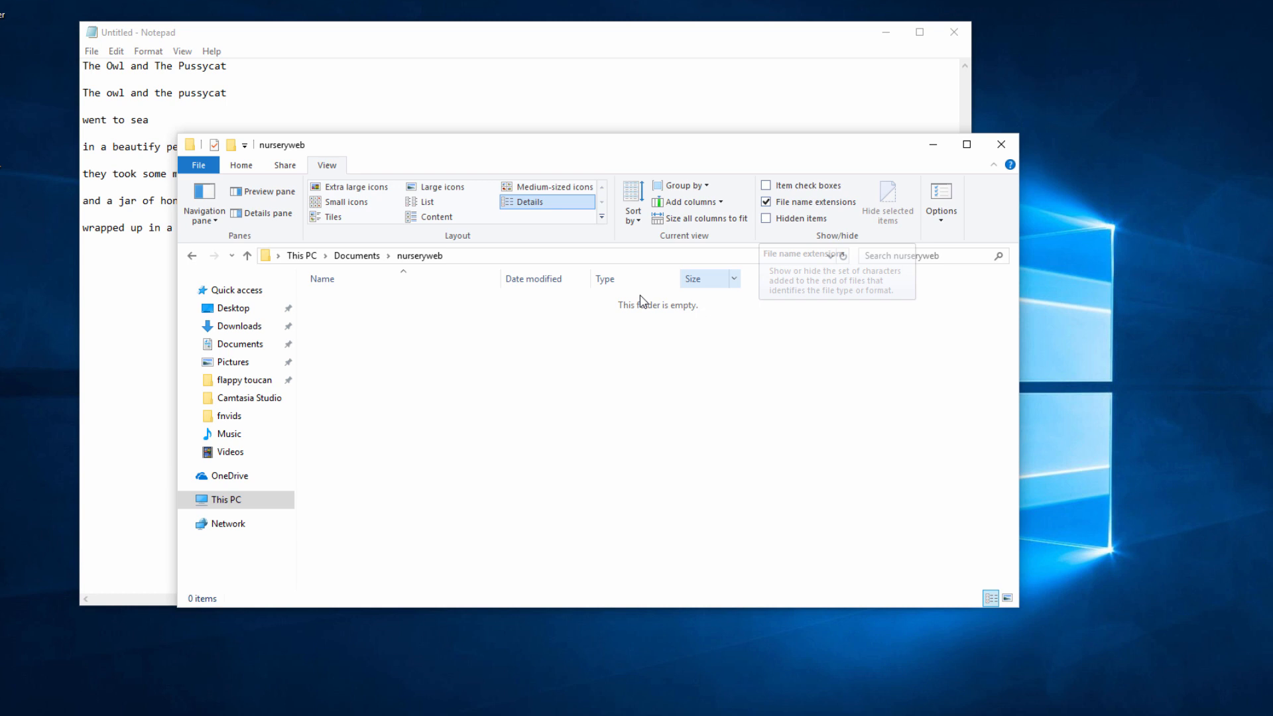
{"action": "mouse_move", "coordinate": [550, 376]}
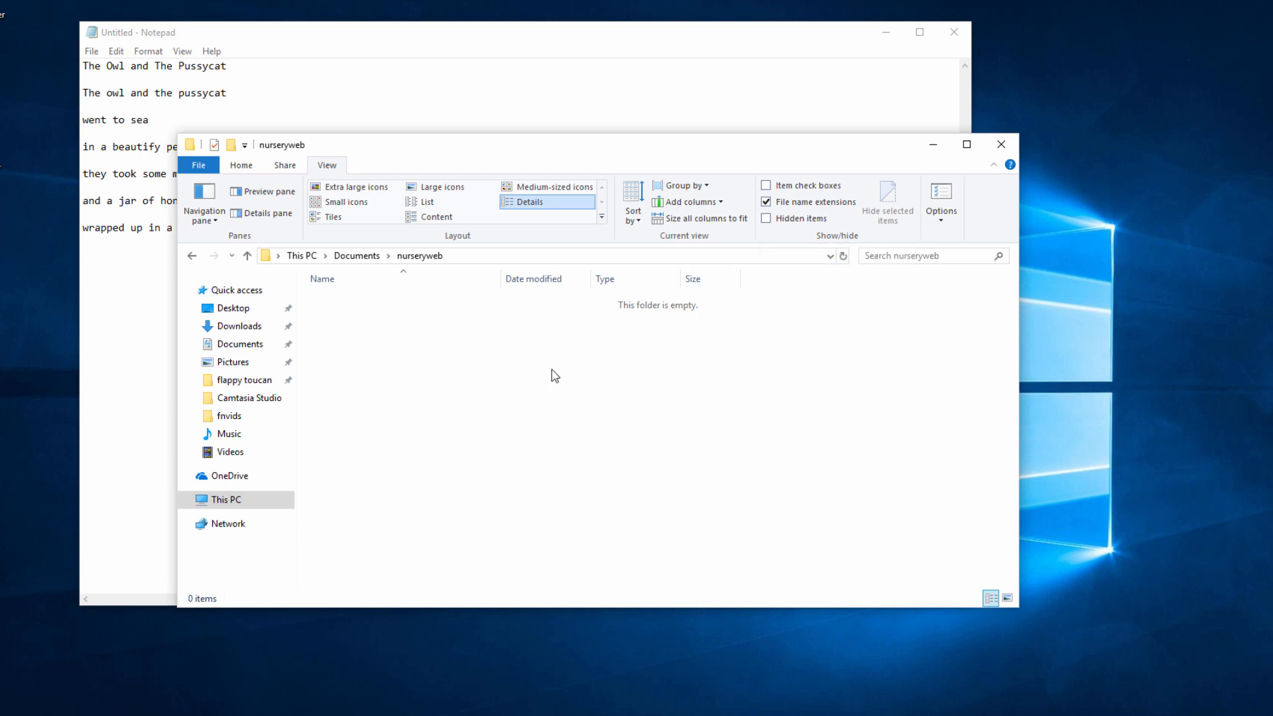
{"action": "mouse_move", "coordinate": [544, 369]}
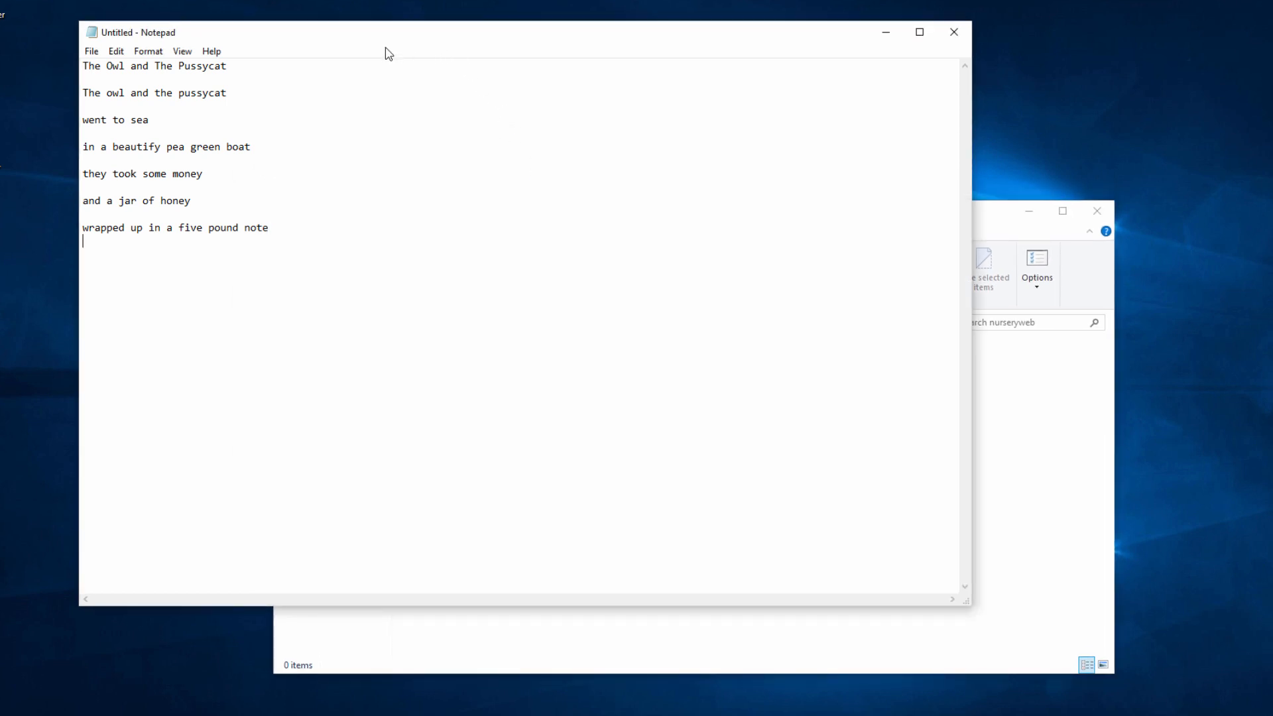
Save the rhyme as nurseryrhymes.html, type All Files, into the nurseryweb folder
{"action": "left_click", "coordinate": [90, 50]}
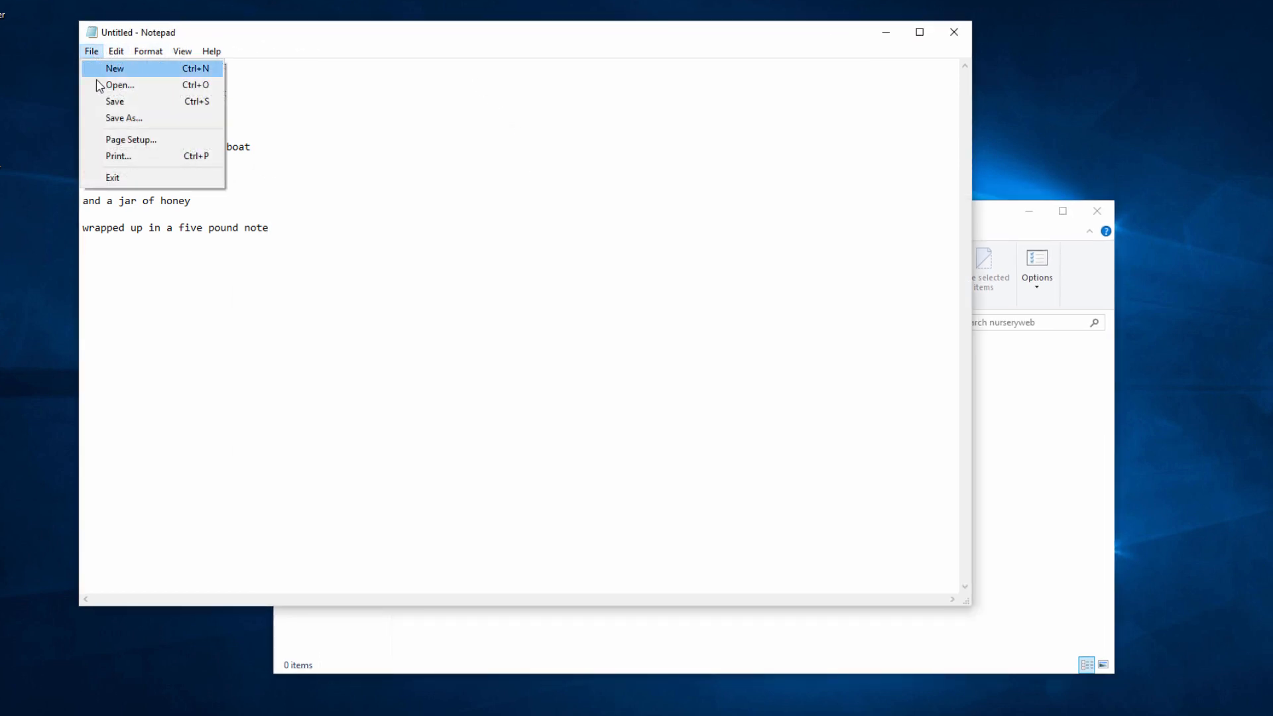
{"action": "left_click", "coordinate": [124, 118]}
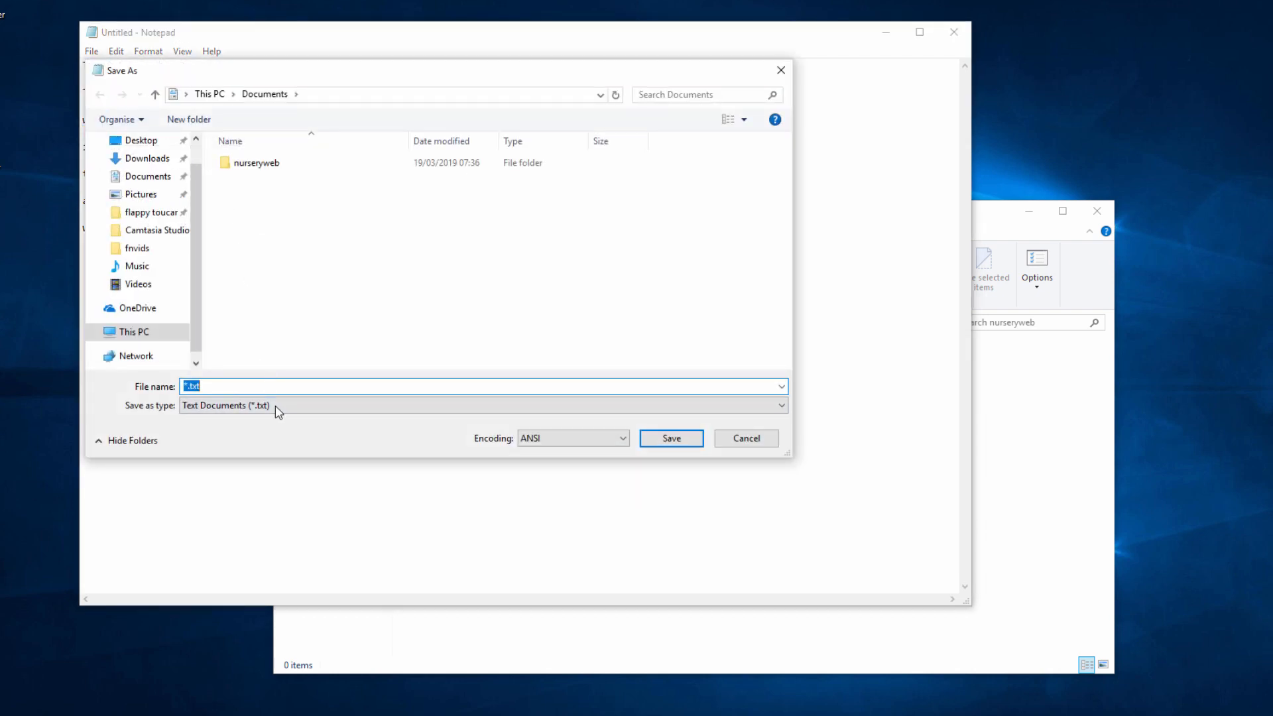
{"action": "left_click", "coordinate": [482, 405]}
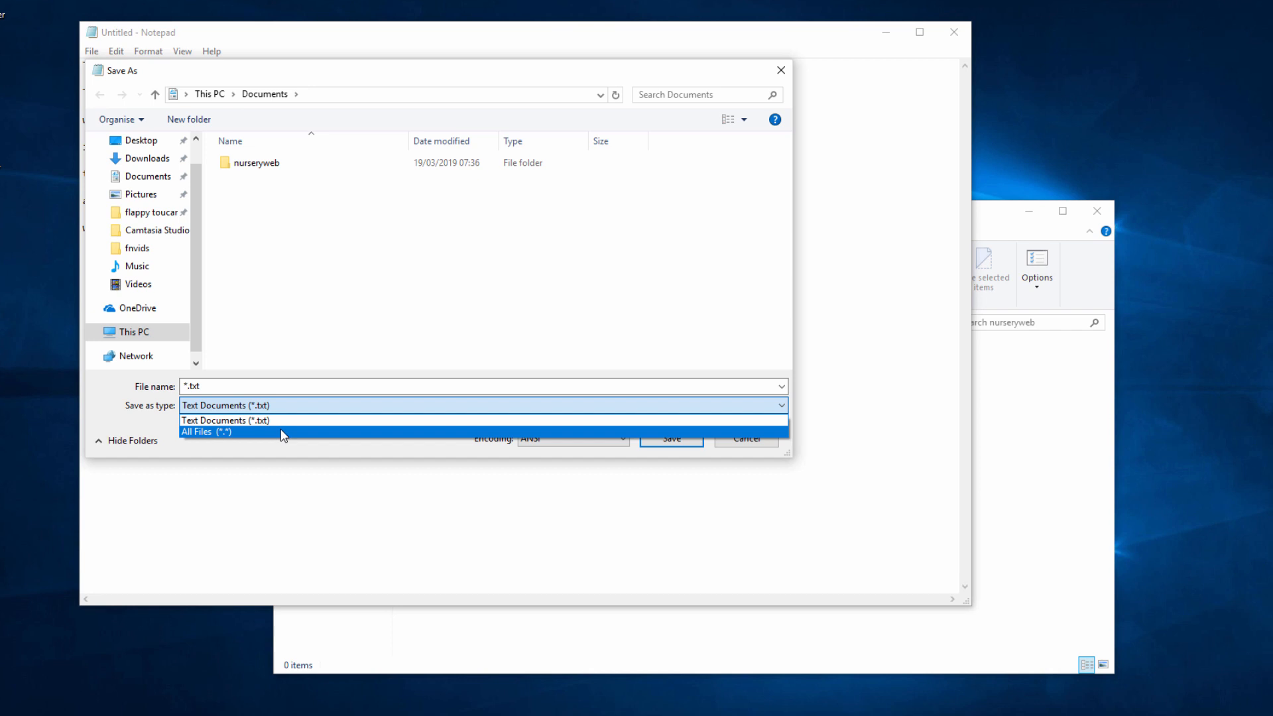
{"action": "left_click", "coordinate": [207, 431]}
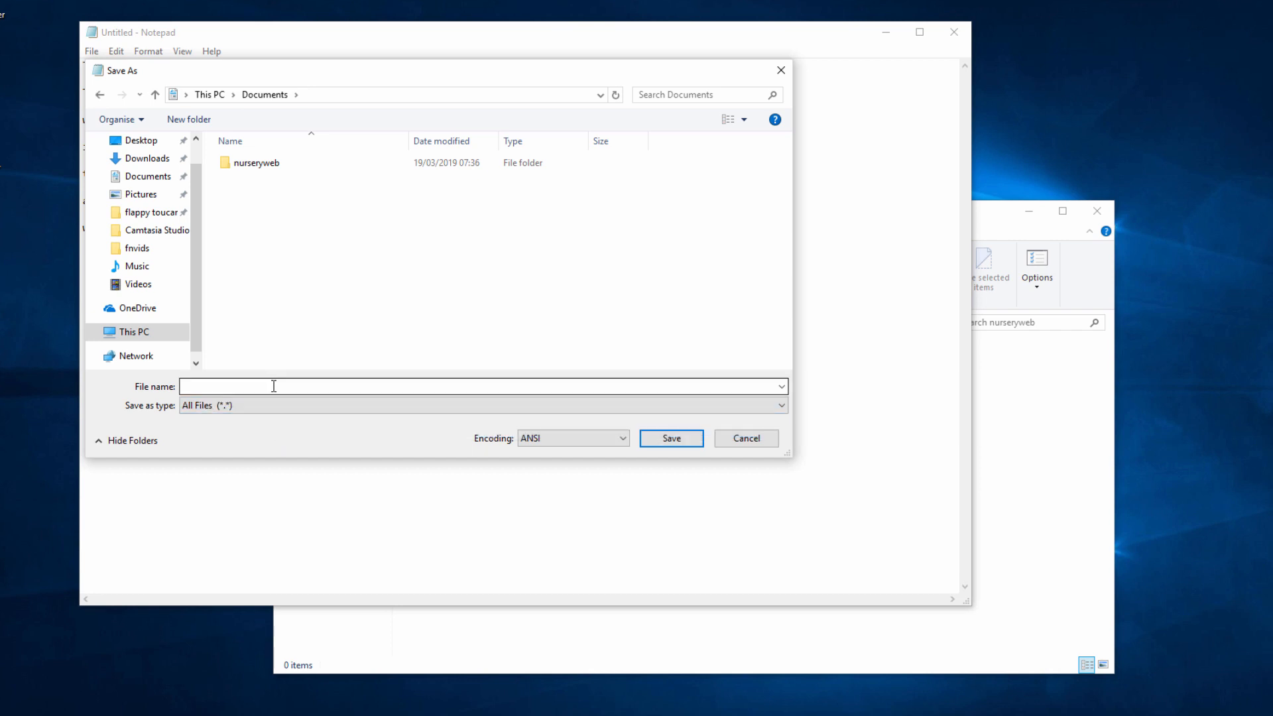
{"action": "left_click", "coordinate": [483, 386]}
{"action": "type", "text": "nurseryr"}
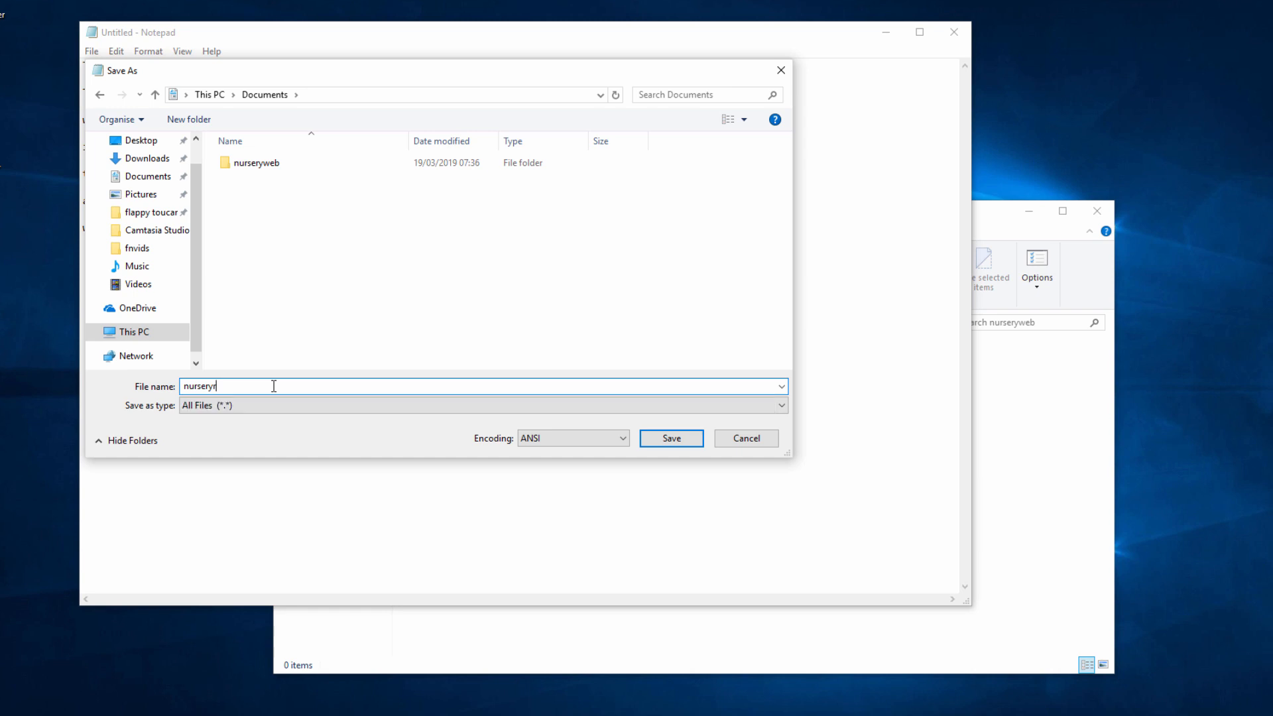
{"action": "type", "text": "hymes.html"}
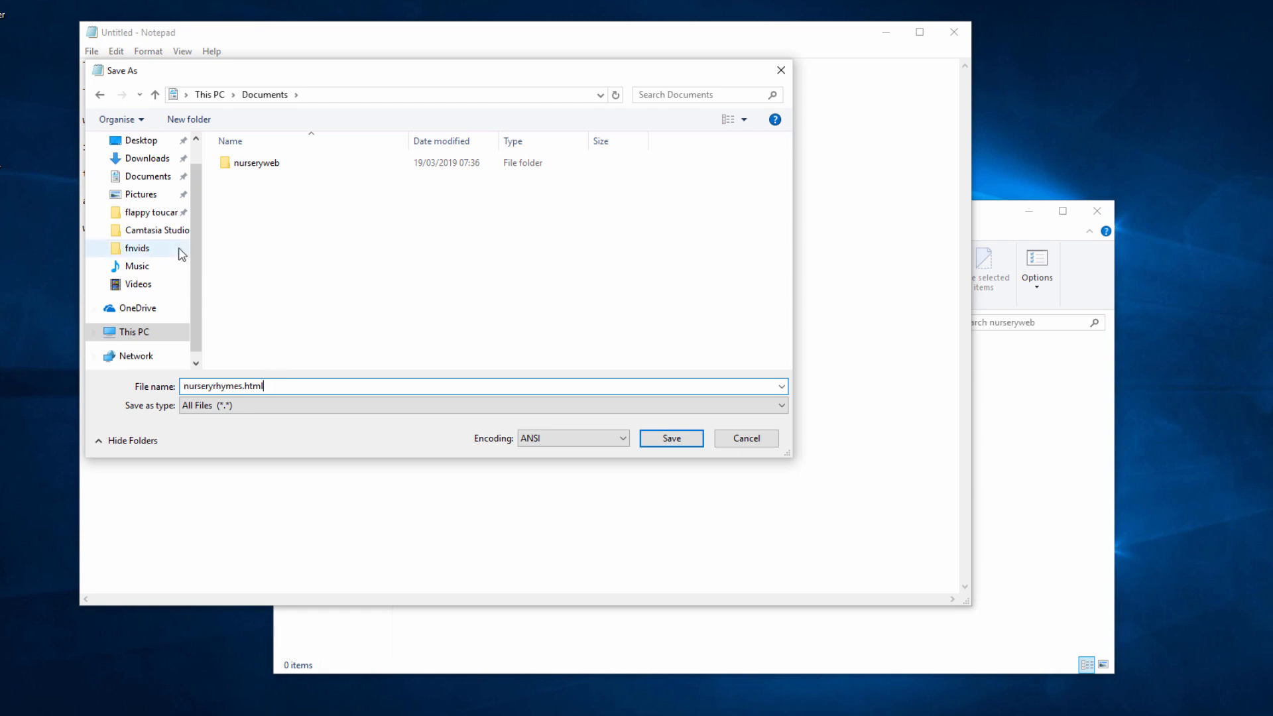
{"action": "double_click", "coordinate": [258, 163]}
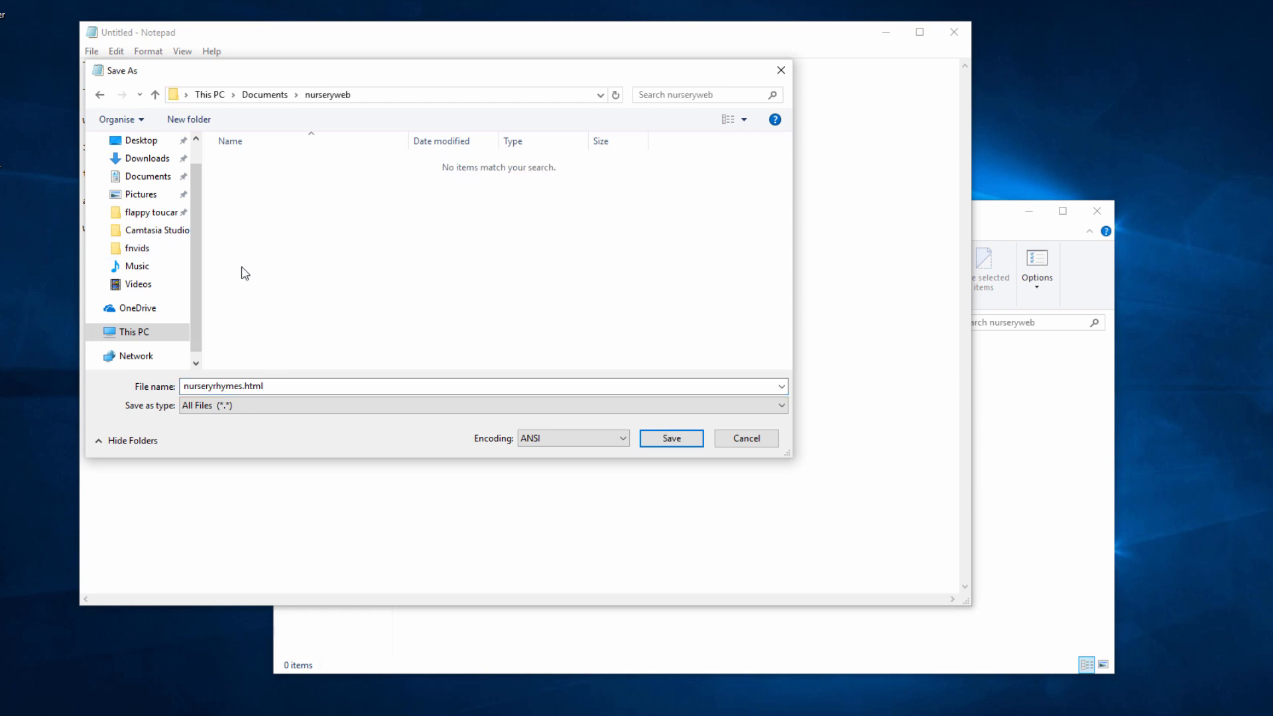
{"action": "left_click", "coordinate": [669, 437]}
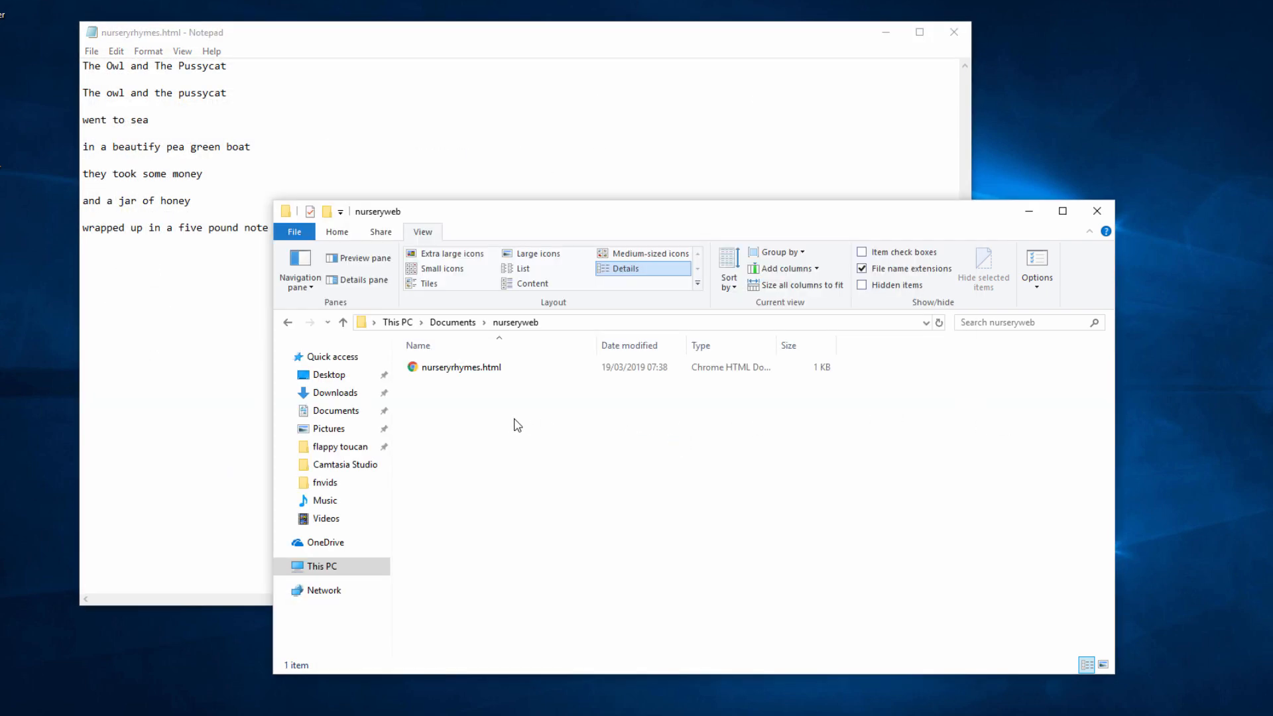
Select nurseryrhymes.html in the nurseryweb folder listing
{"action": "left_click", "coordinate": [460, 367]}
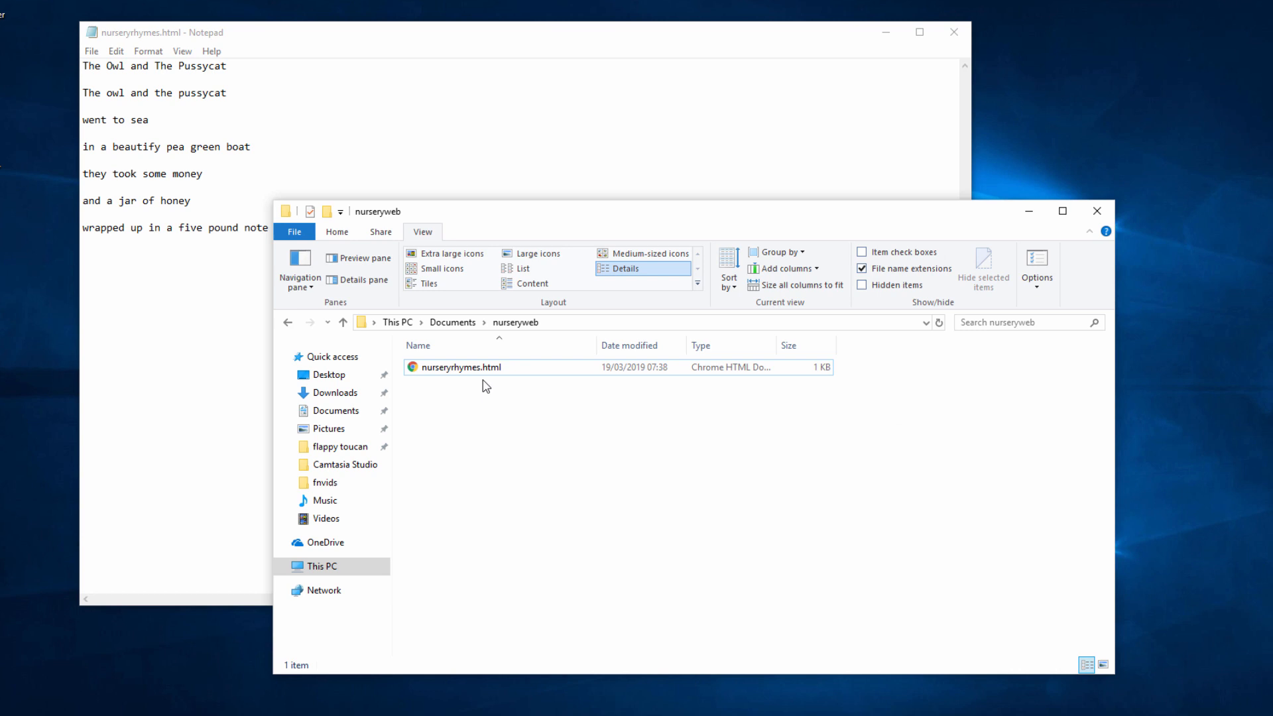
{"action": "mouse_move", "coordinate": [460, 367]}
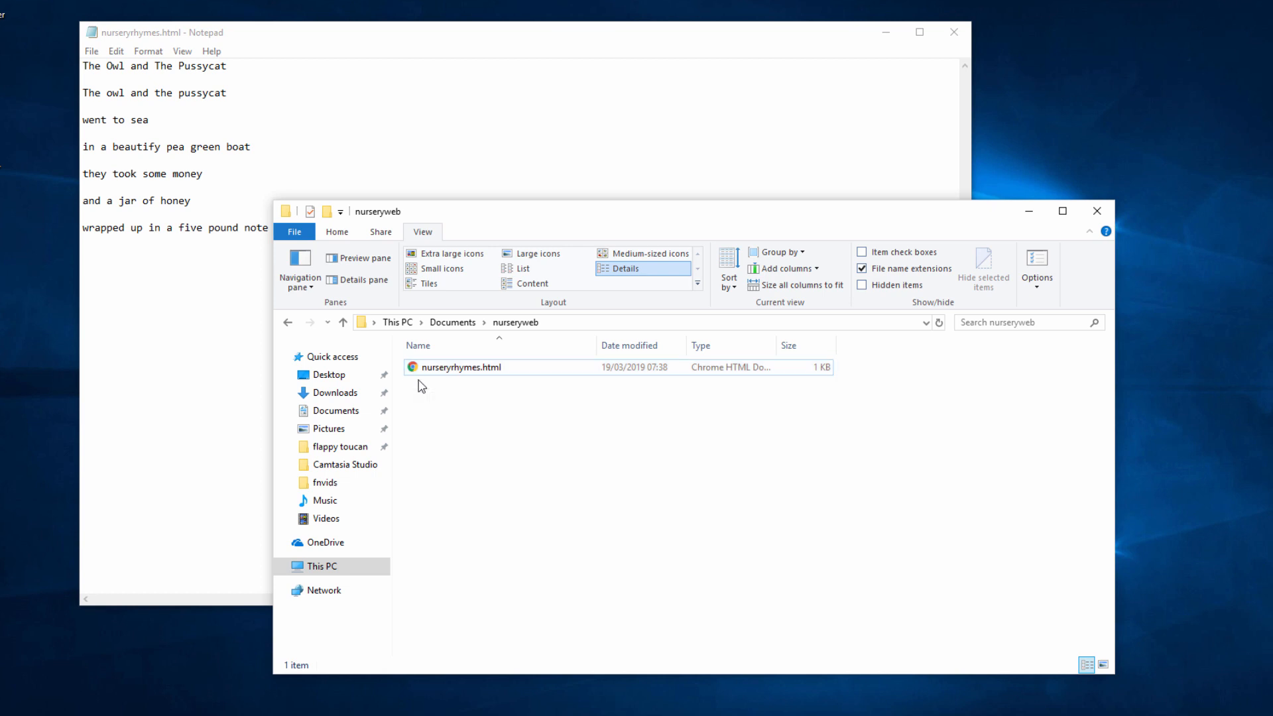
{"action": "left_click", "coordinate": [460, 366]}
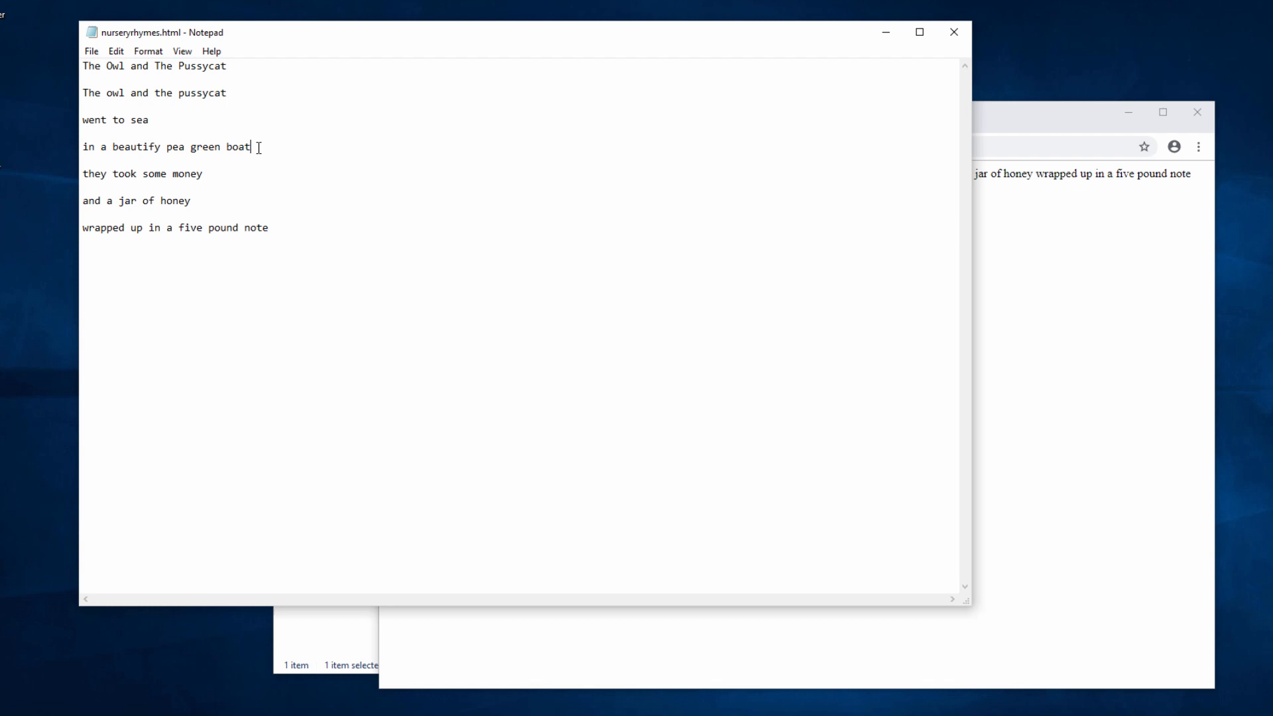
{"action": "mouse_move", "coordinate": [248, 174]}
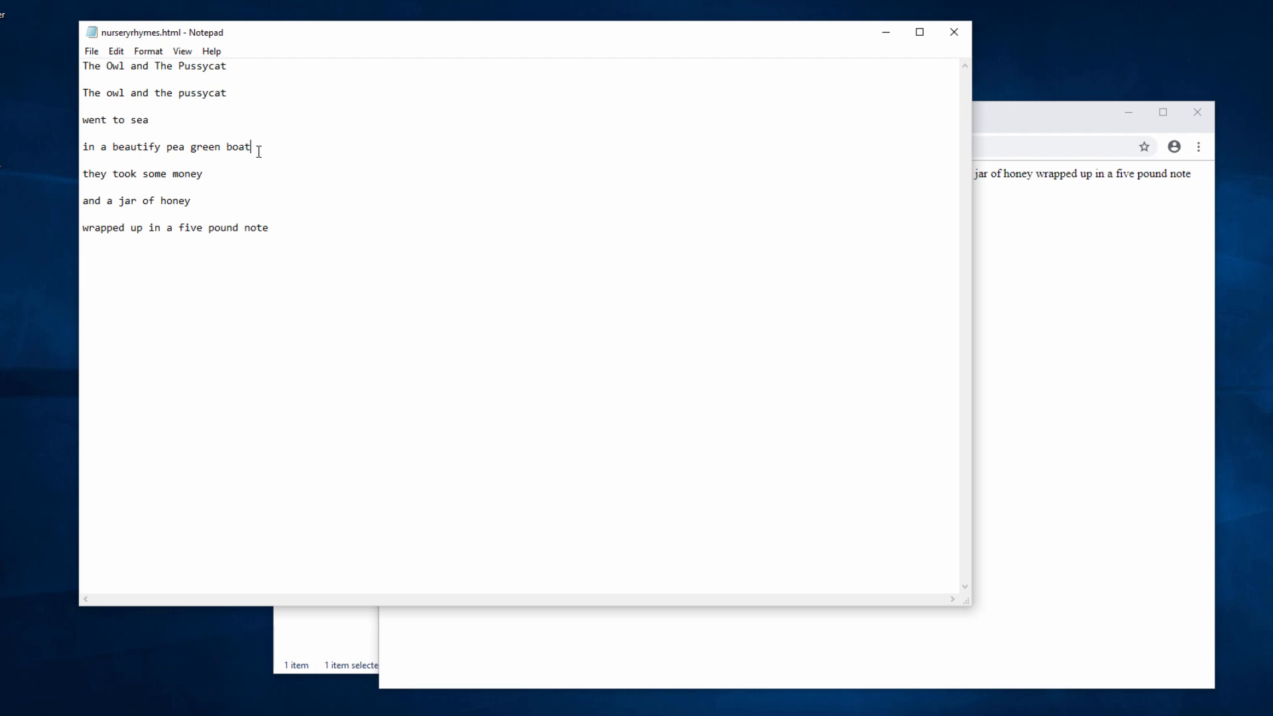
{"action": "mouse_move", "coordinate": [239, 98]}
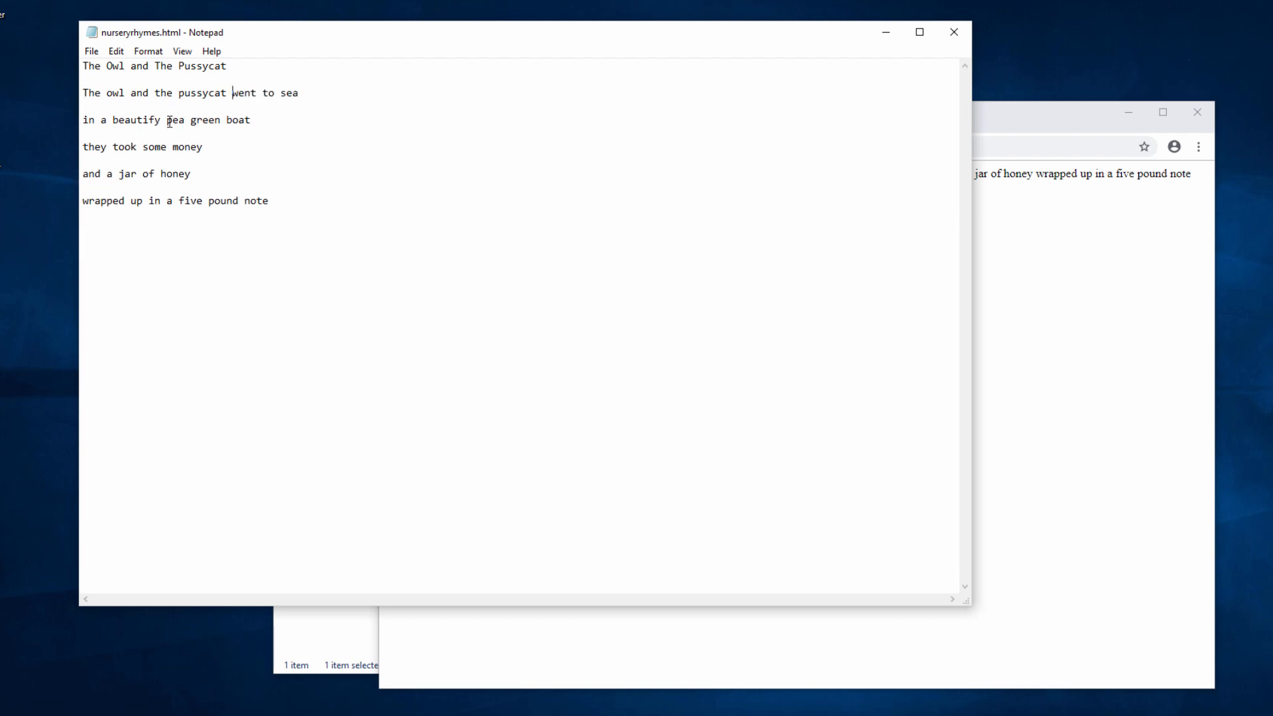
Regroup the rhyme's line breaks and save nurseryrhymes.html
{"action": "type", "text": "pea"}
{"action": "key", "text": "Enter"}
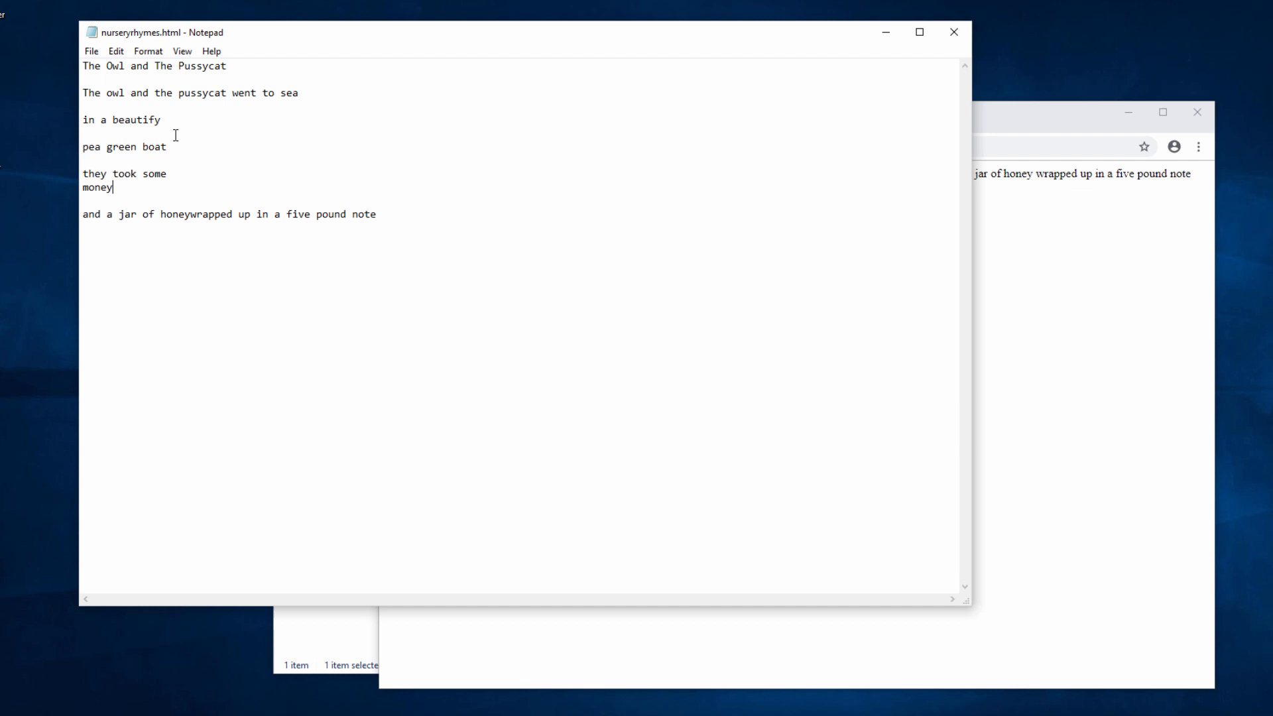
{"action": "left_click", "coordinate": [91, 50]}
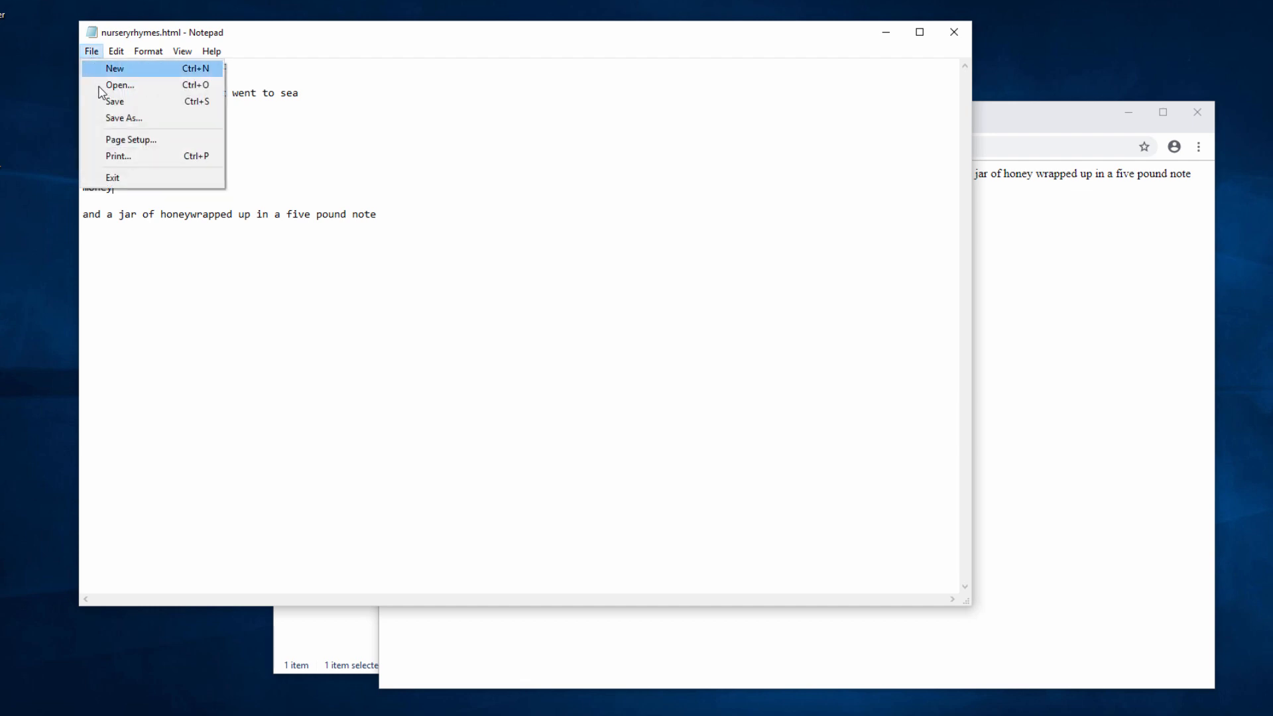
{"action": "mouse_move", "coordinate": [134, 102]}
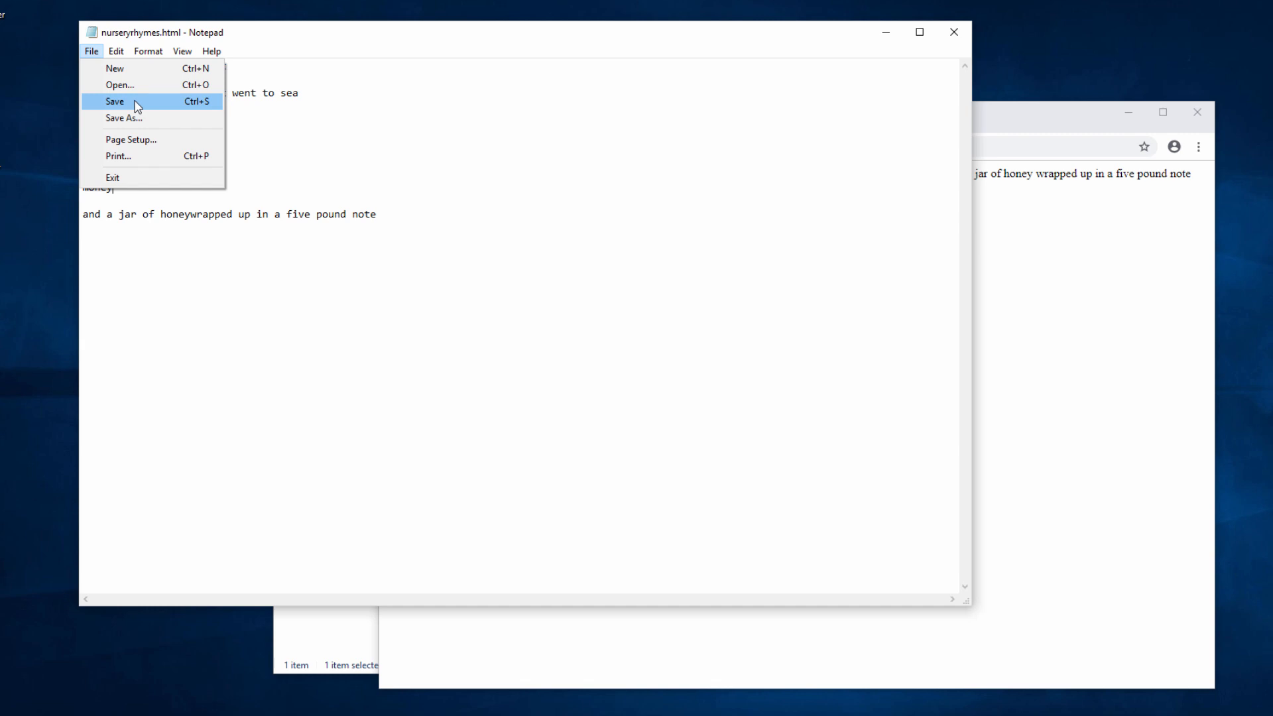
{"action": "left_click", "coordinate": [115, 101]}
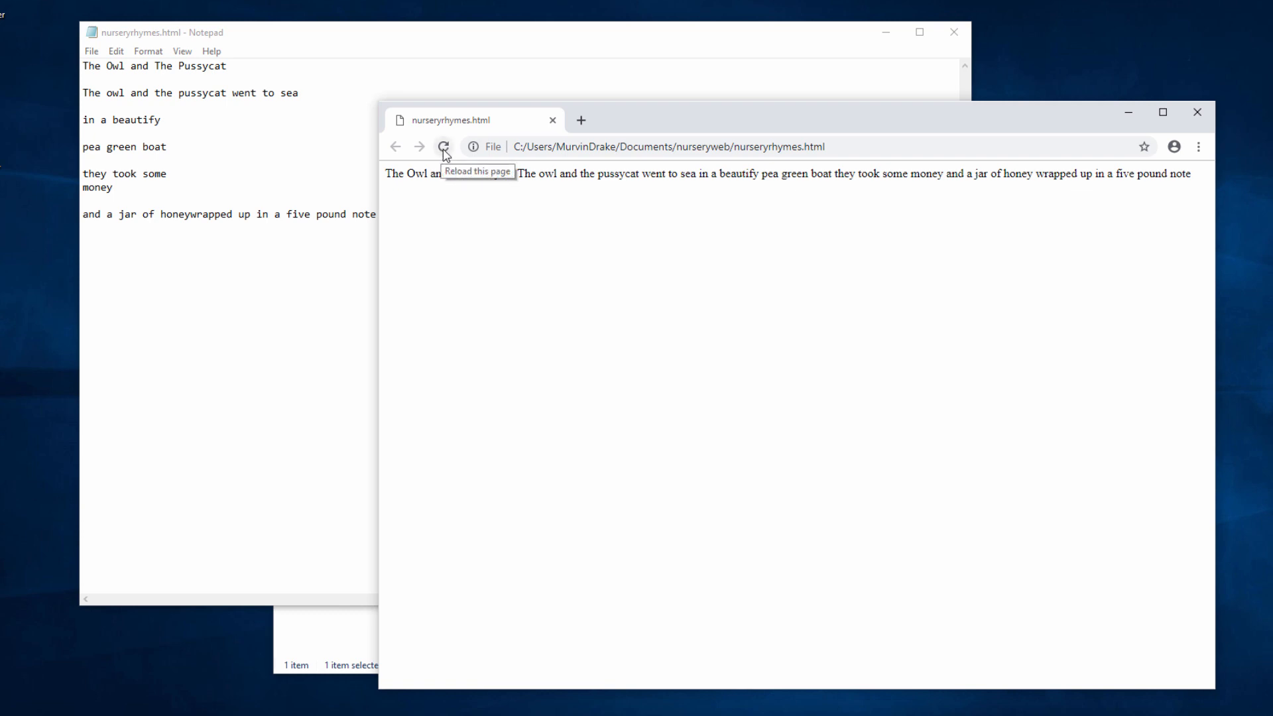
Reload nurseryrhymes.html in Chrome, which still shows the rhyme on one line
{"action": "left_click", "coordinate": [444, 147]}
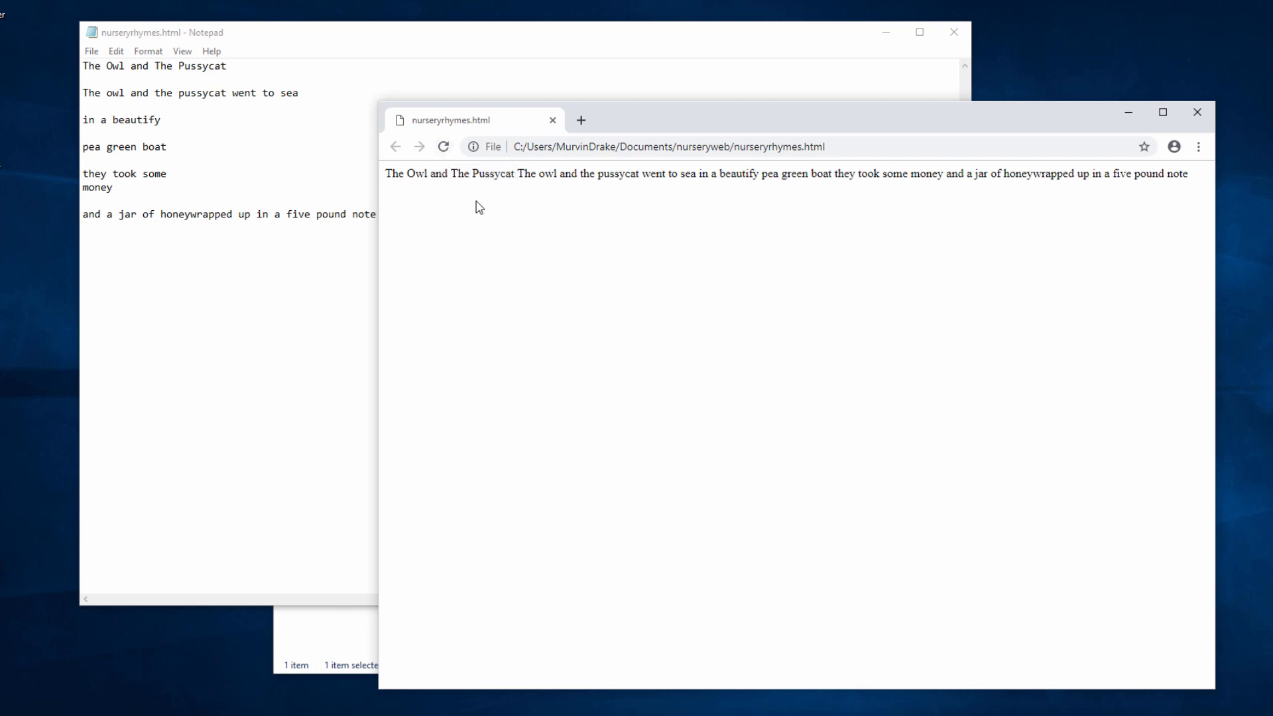
{"action": "mouse_move", "coordinate": [828, 209]}
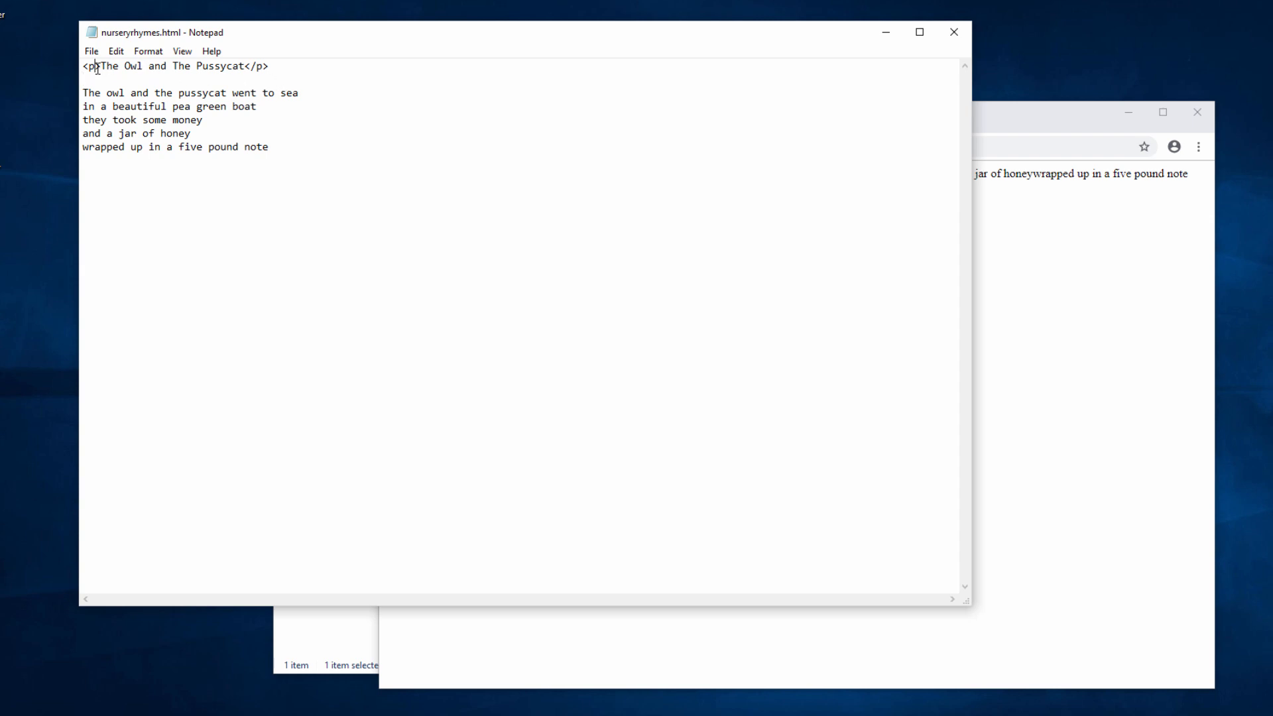
Add <p> and </p> tags around the title and each line of the rhyme
{"action": "double_click", "coordinate": [86, 66]}
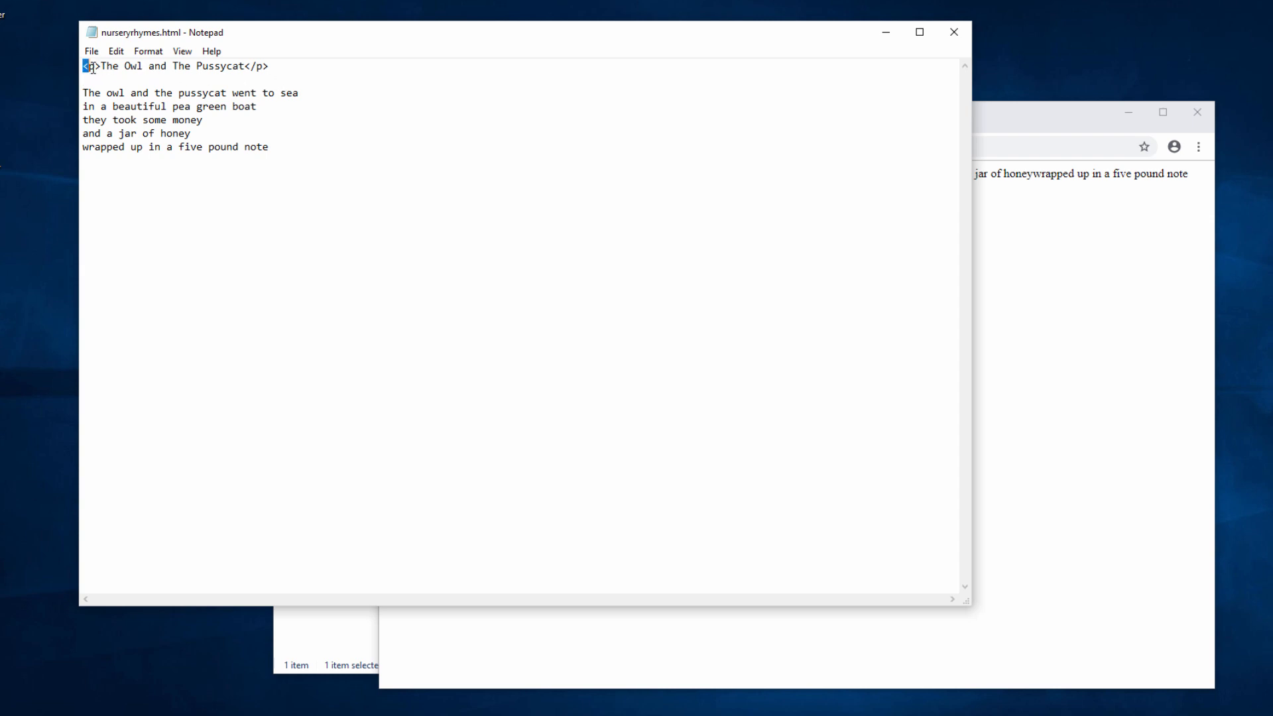
{"action": "double_click", "coordinate": [89, 66]}
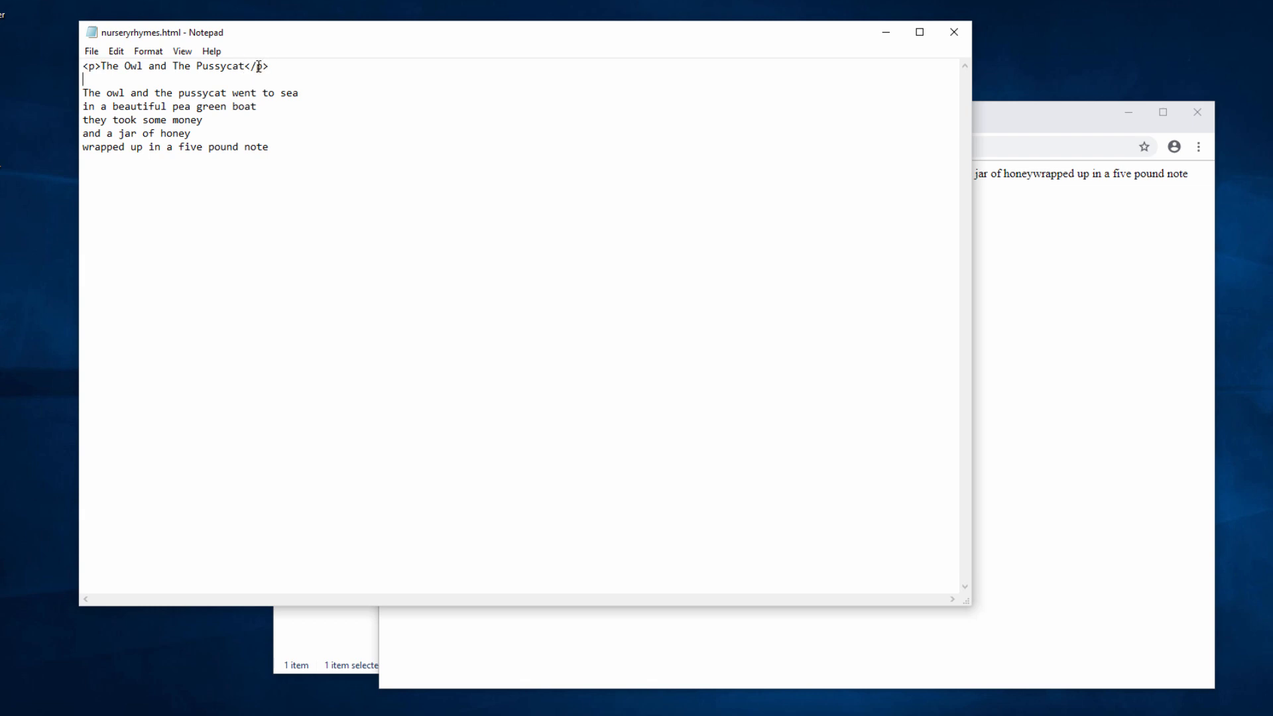
{"action": "left_click", "coordinate": [271, 66]}
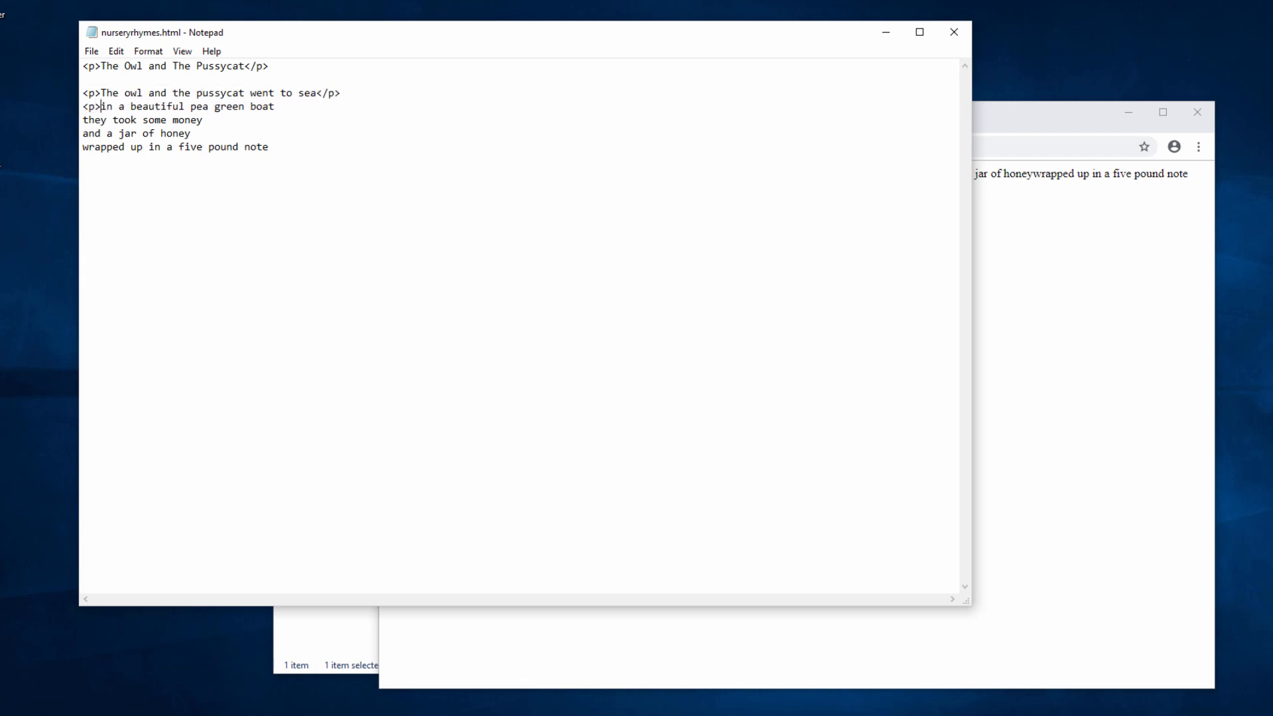
{"action": "type", "text": "</p>"}
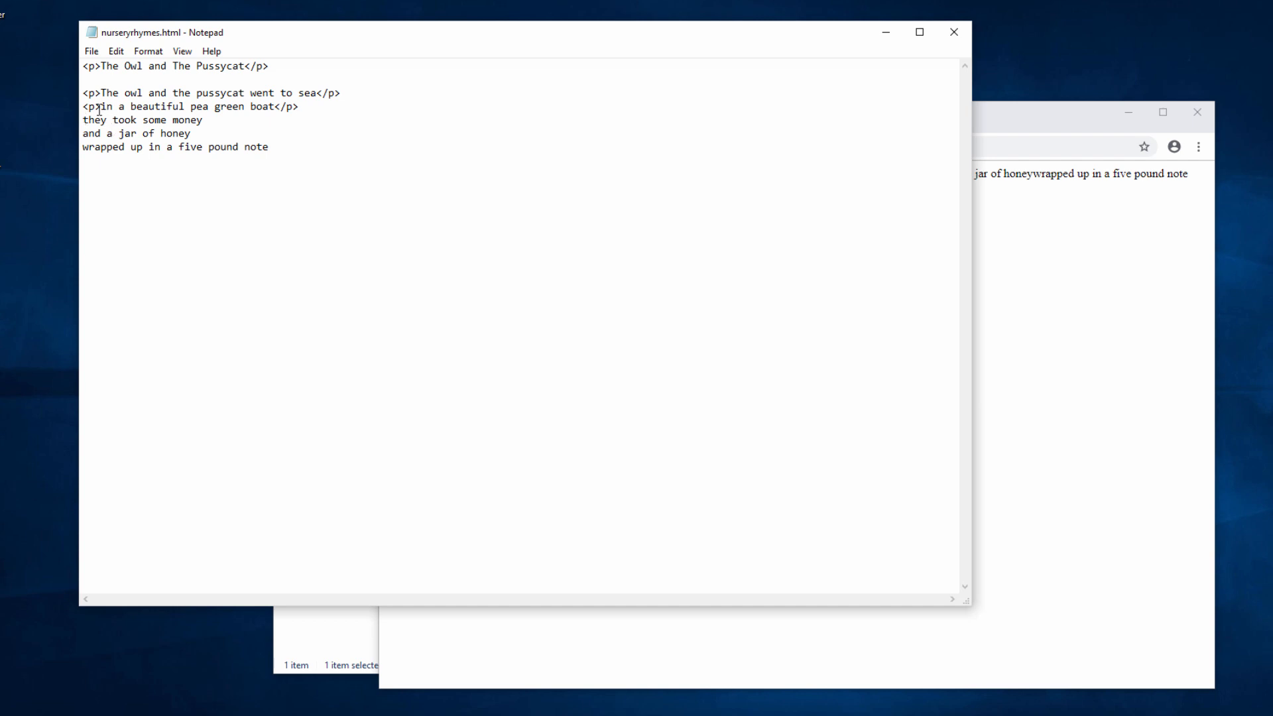
{"action": "double_click", "coordinate": [89, 107]}
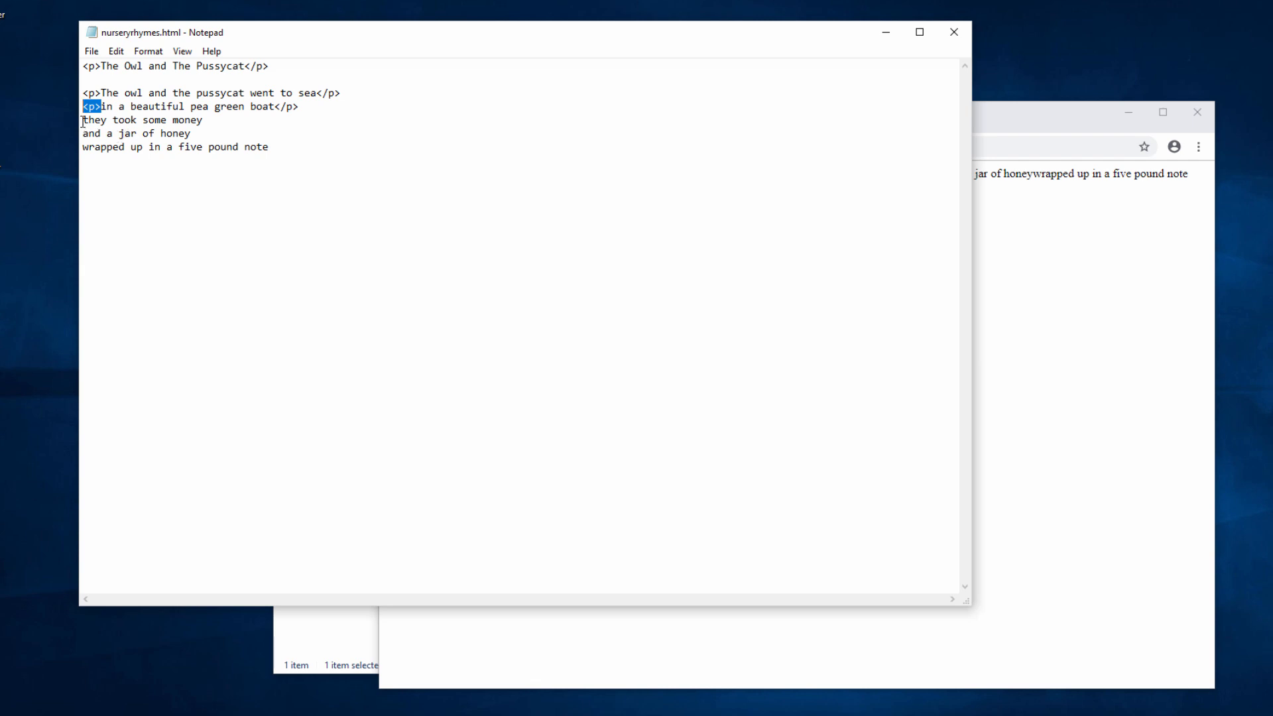
{"action": "type", "text": "<p>"}
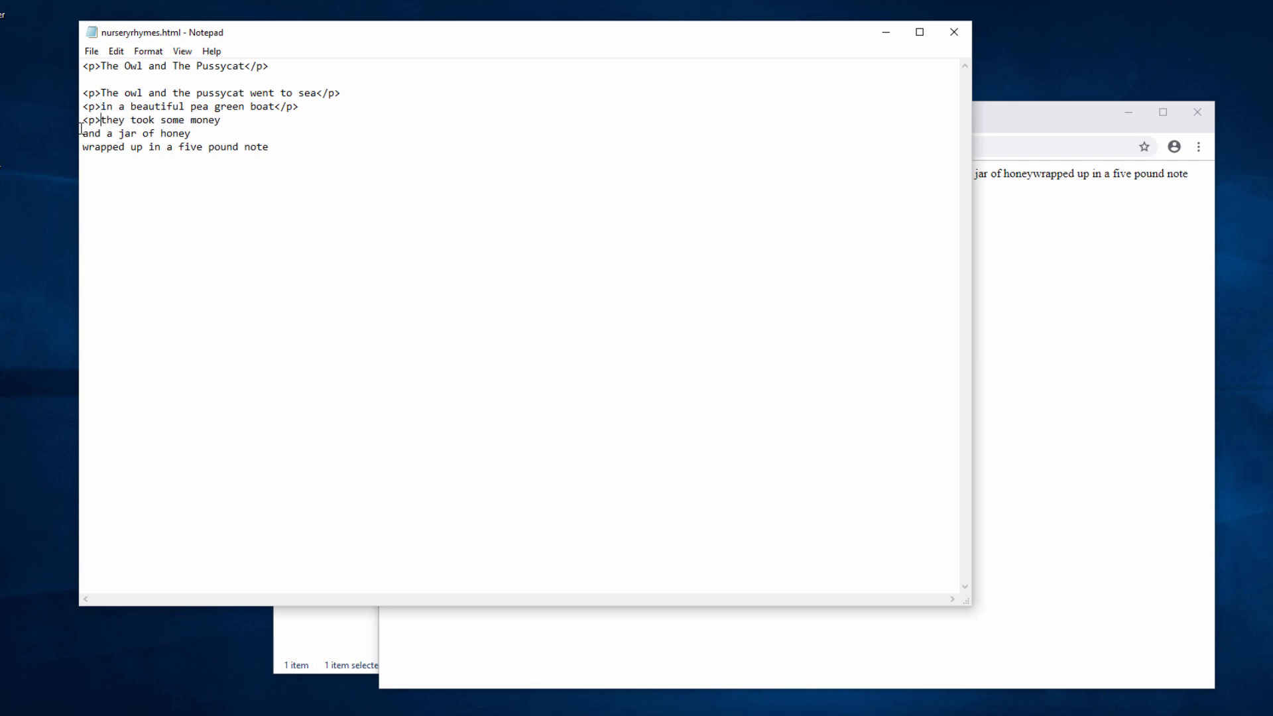
{"action": "type", "text": "<p>"}
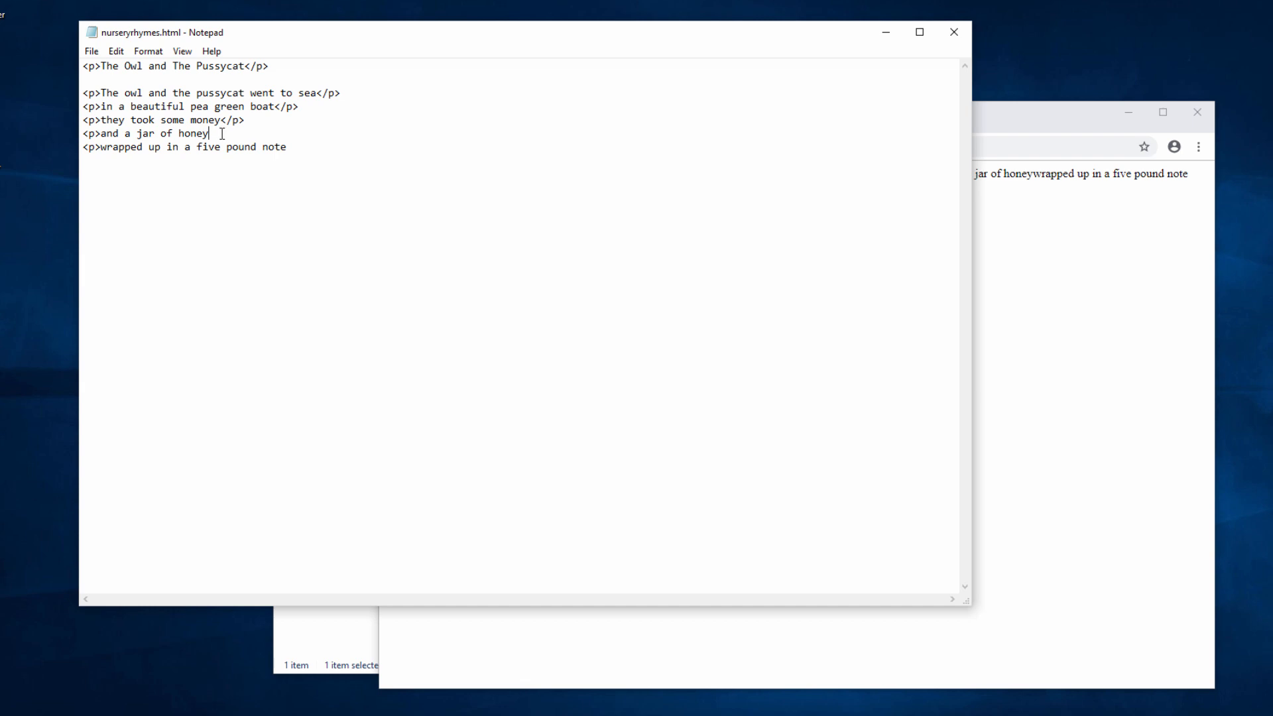
{"action": "type", "text": "</p>"}
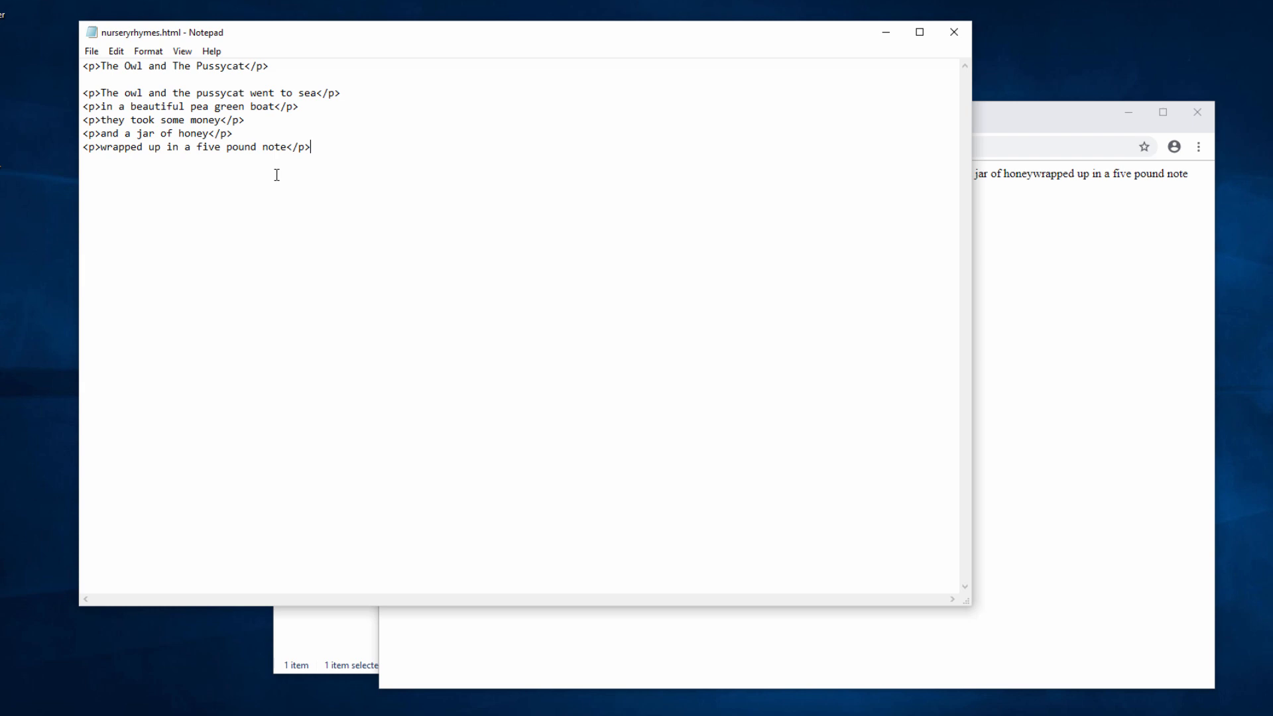
Save the paragraph-tagged file and reload it in Chrome
{"action": "left_click", "coordinate": [90, 50]}
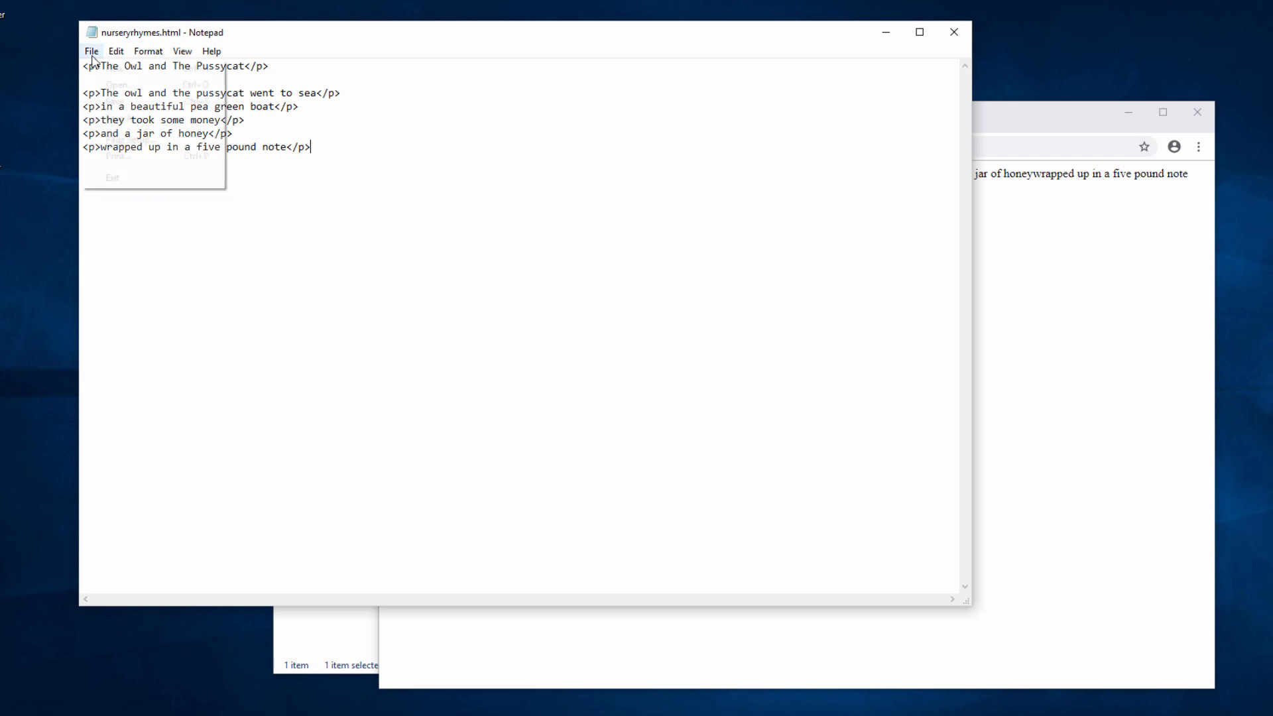
{"action": "left_click", "coordinate": [323, 131]}
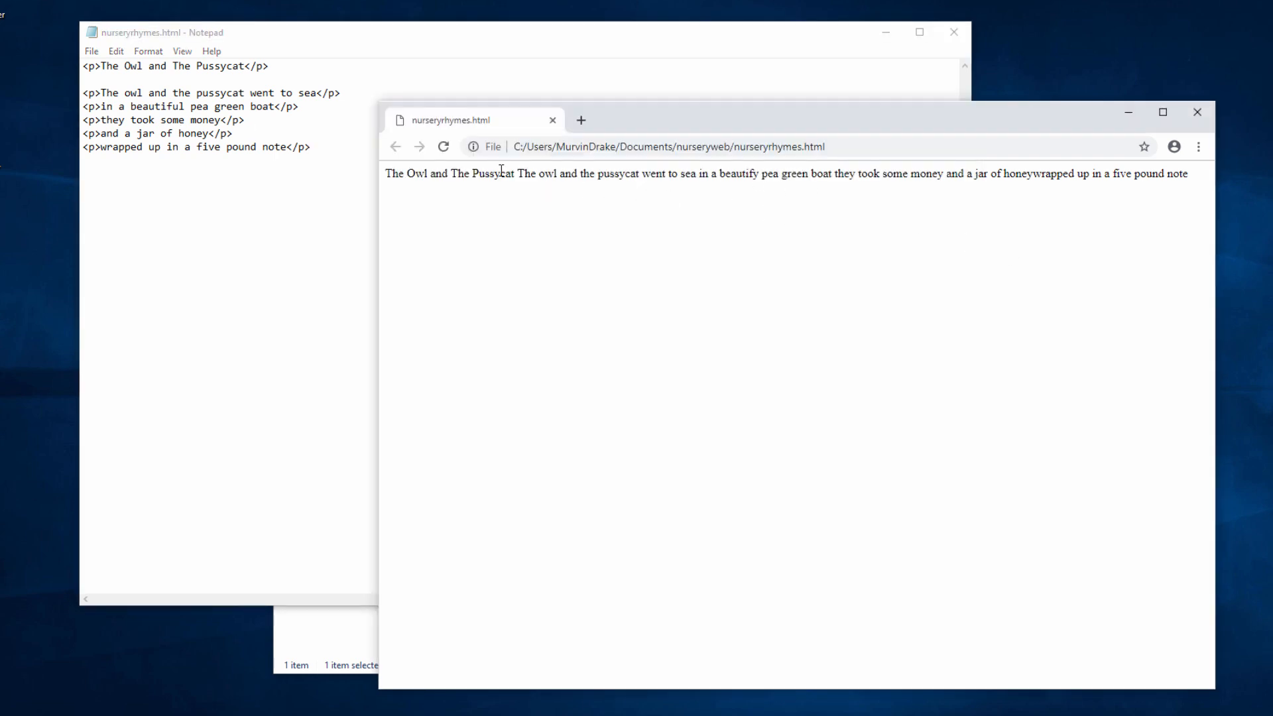
{"action": "left_click", "coordinate": [444, 147]}
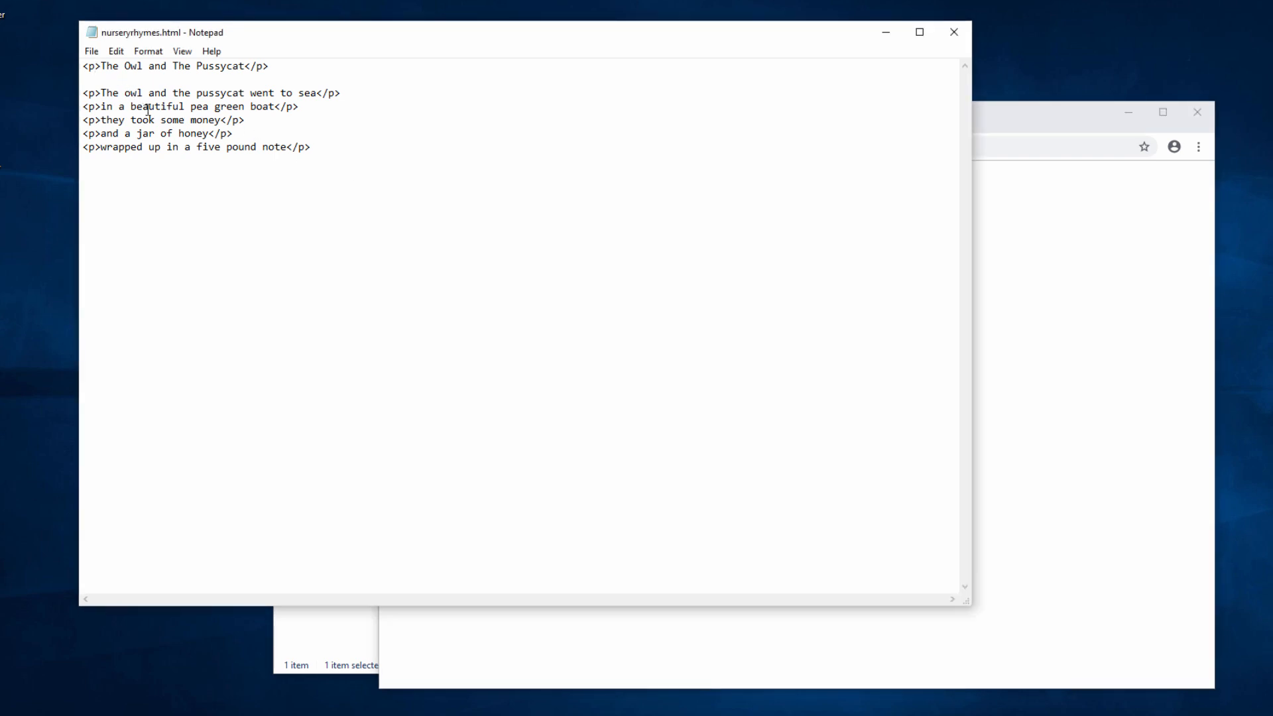
Change the title line's p tags to h1 tags
{"action": "type", "text": "h`"}
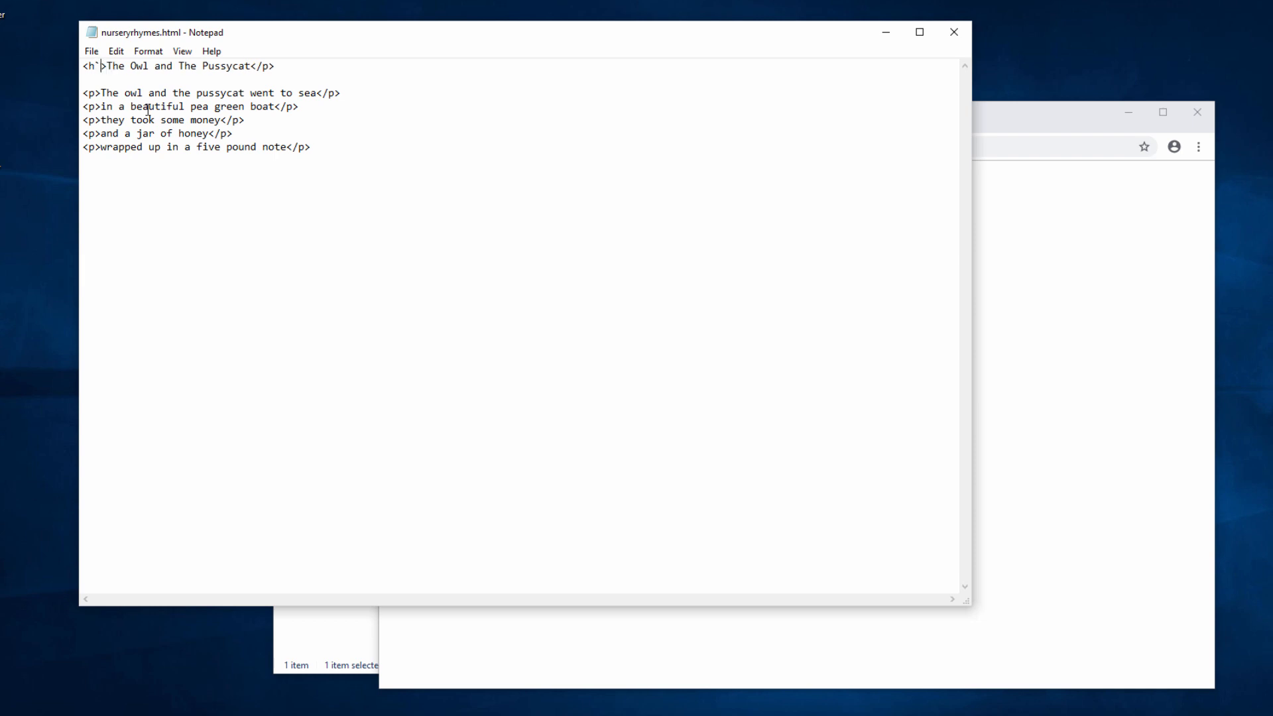
{"action": "type", "text": "1"}
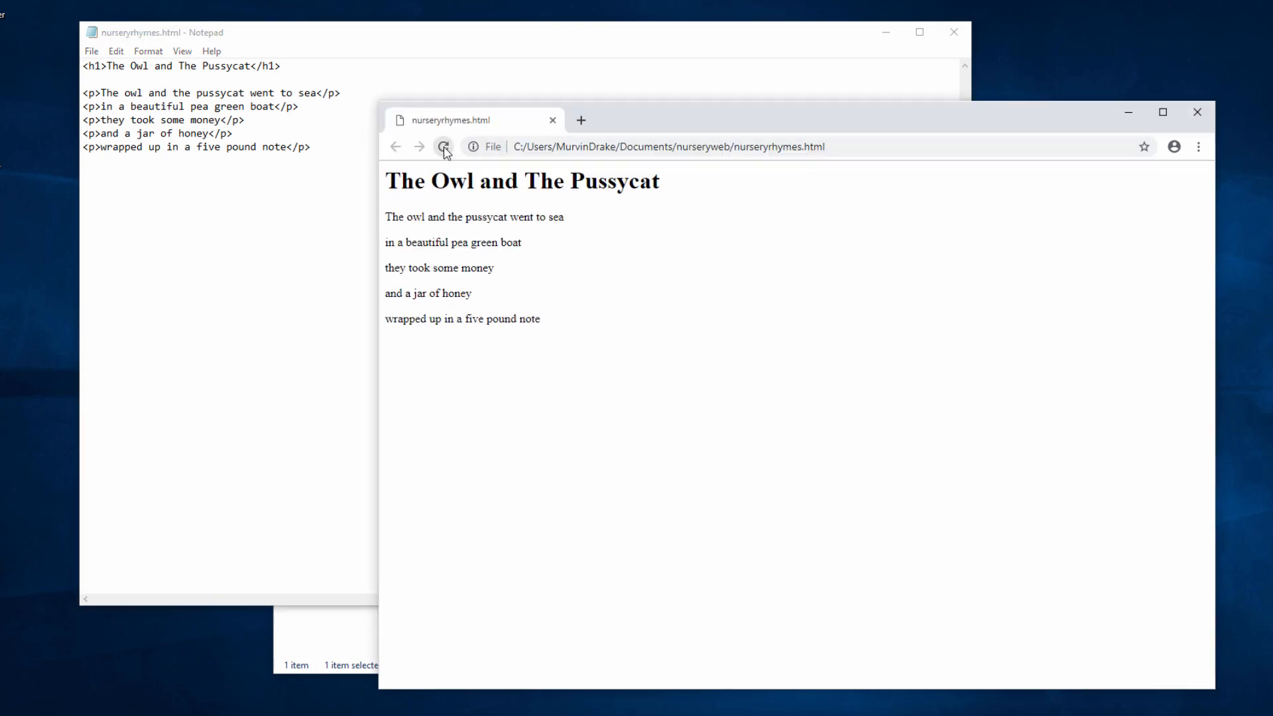
{"action": "left_click", "coordinate": [444, 148]}
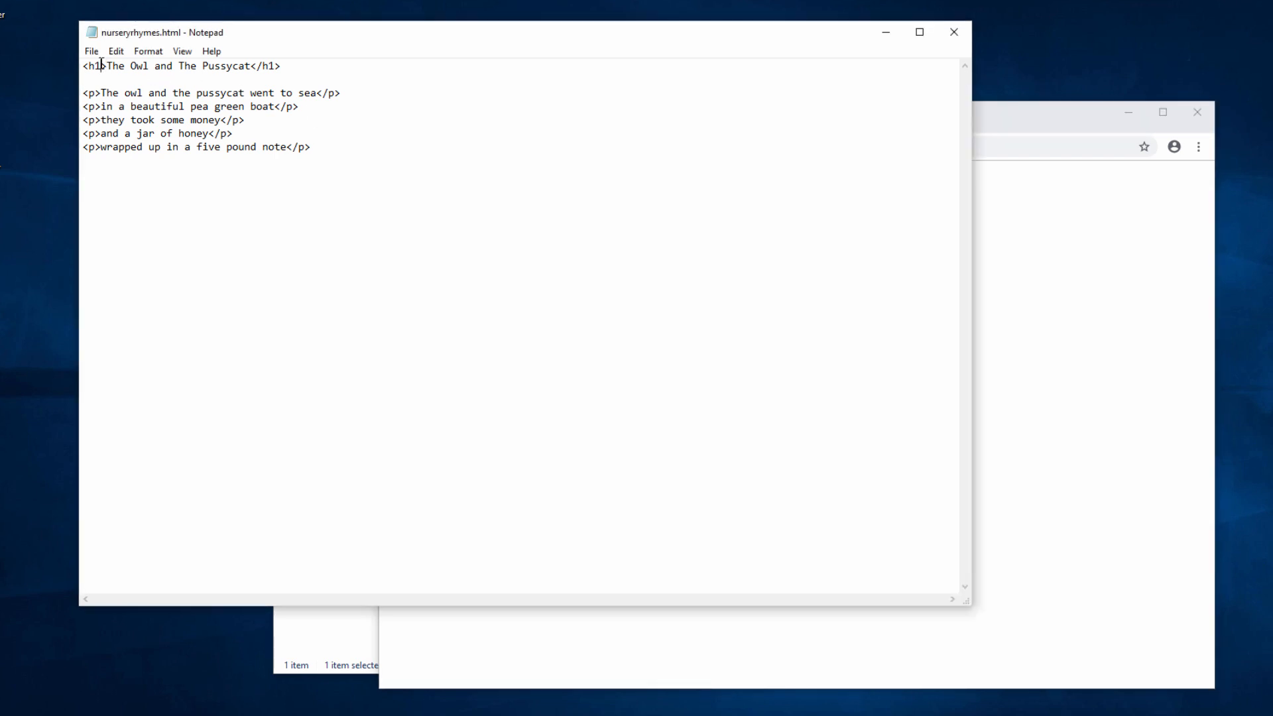
Change the opening h1 tag to h2 and move to the closing tag
{"action": "type", "text": "2"}
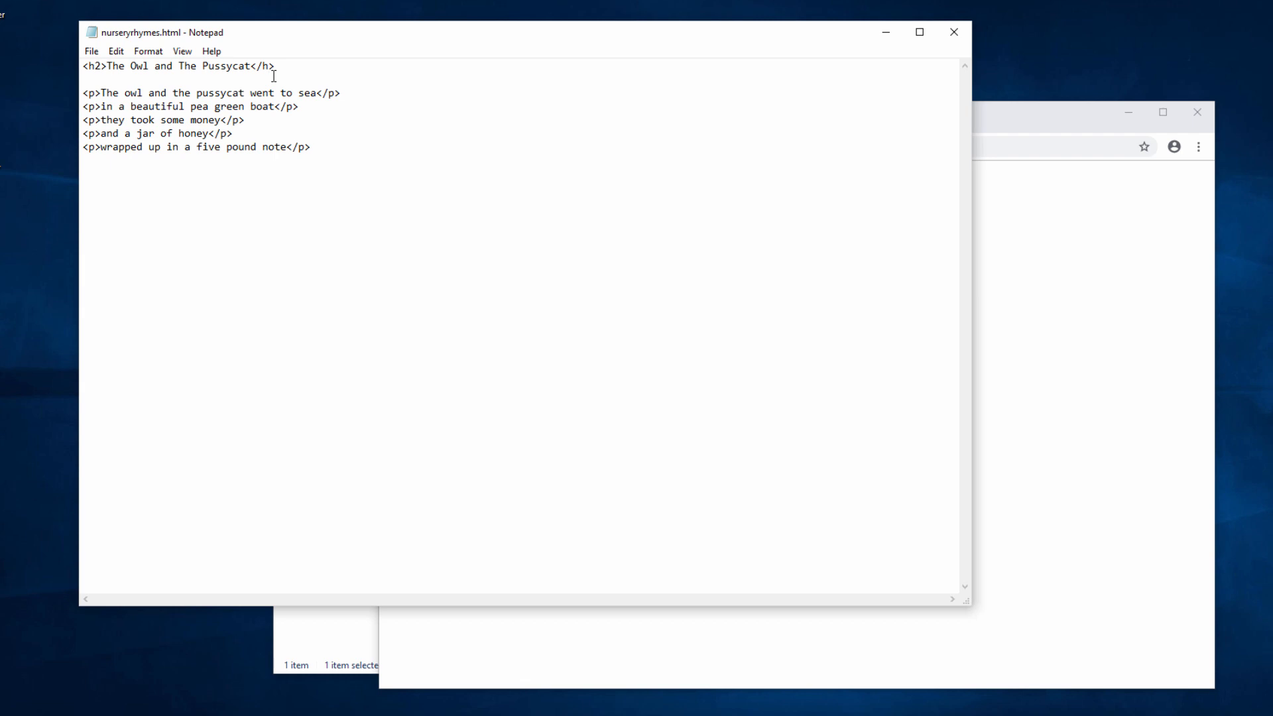
{"action": "left_click", "coordinate": [91, 51]}
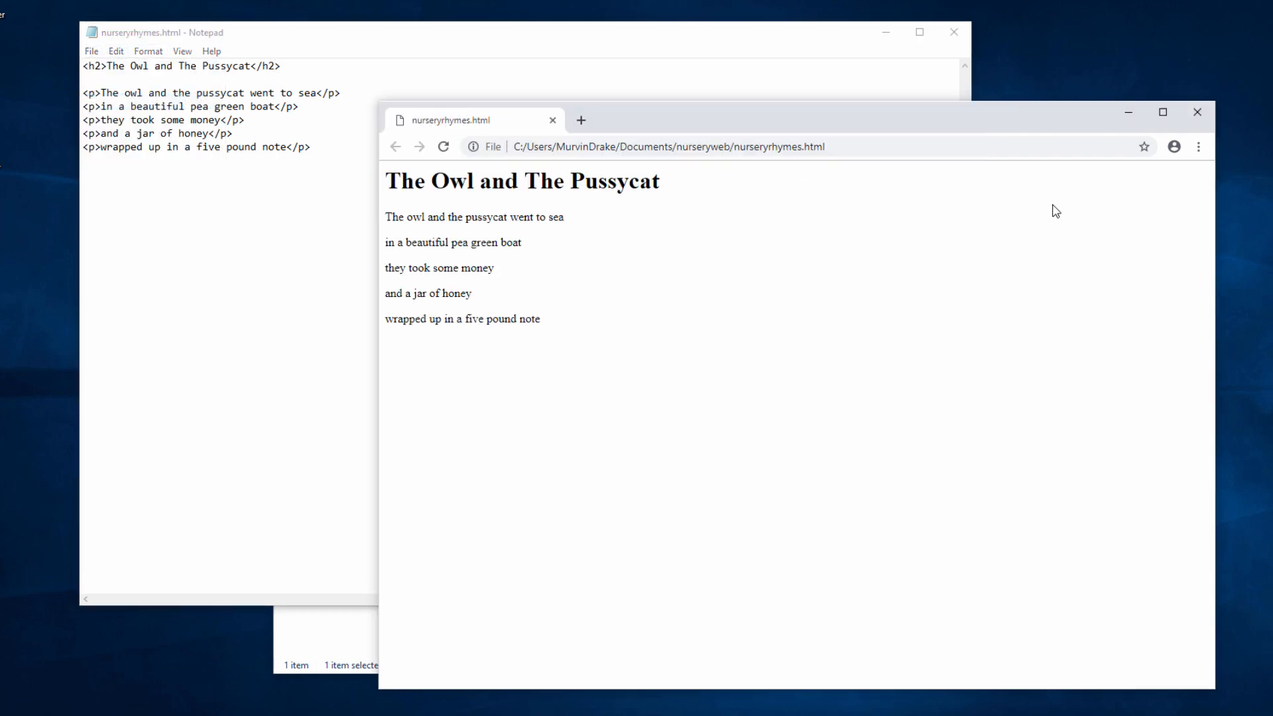
Reload the page twice in Chrome to show the smaller h2 heading
{"action": "left_click", "coordinate": [443, 147]}
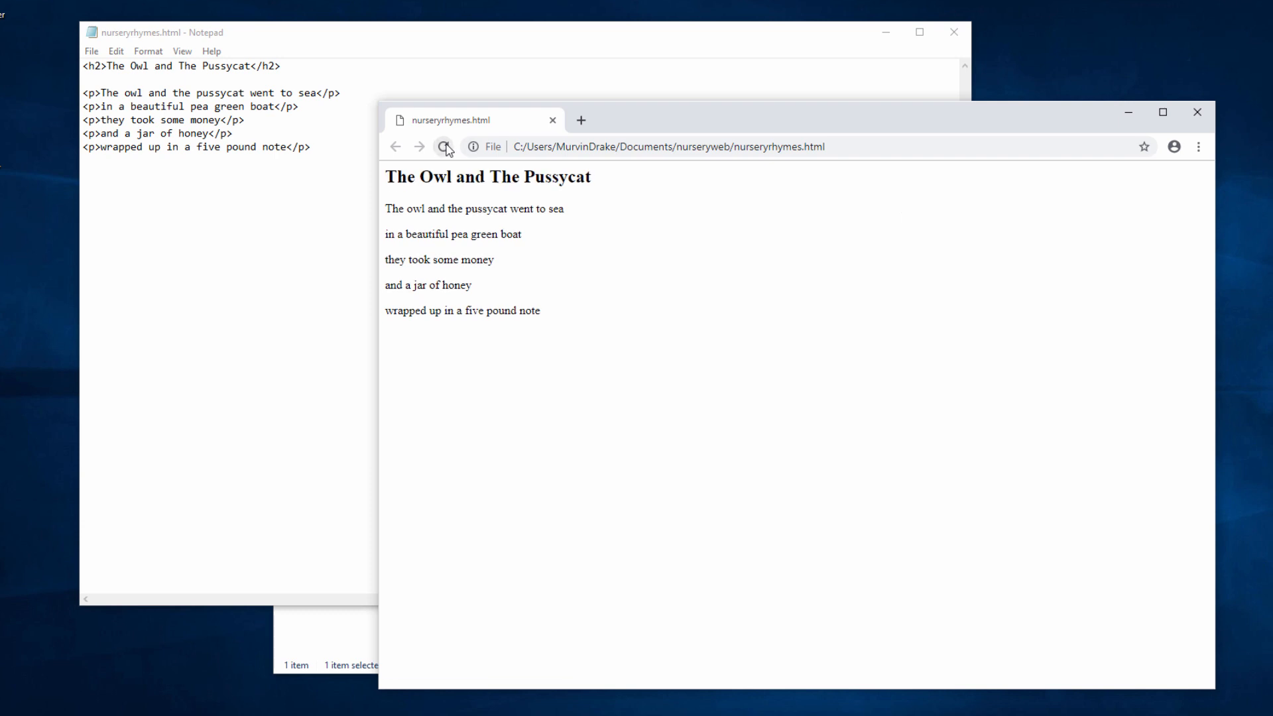
{"action": "left_click", "coordinate": [444, 147]}
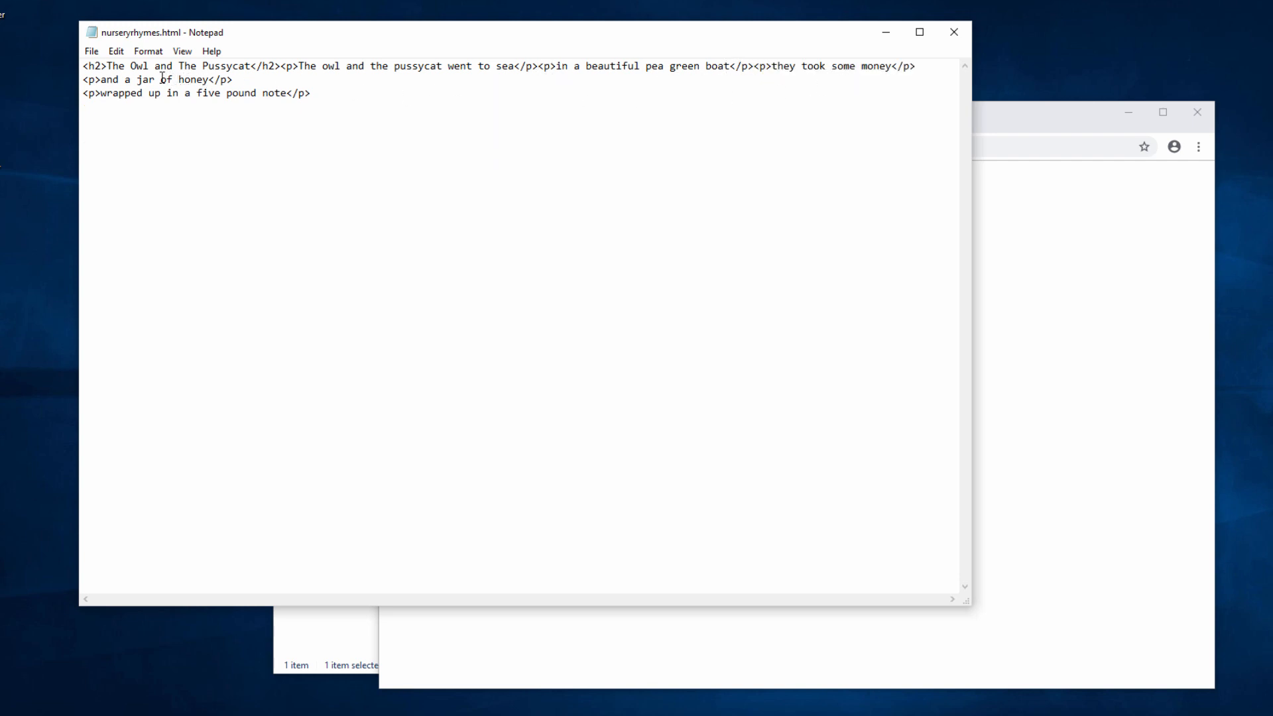
Run the markup lines together, breaking the last rhyme lines mid-phrase
{"action": "key", "text": "Enter"}
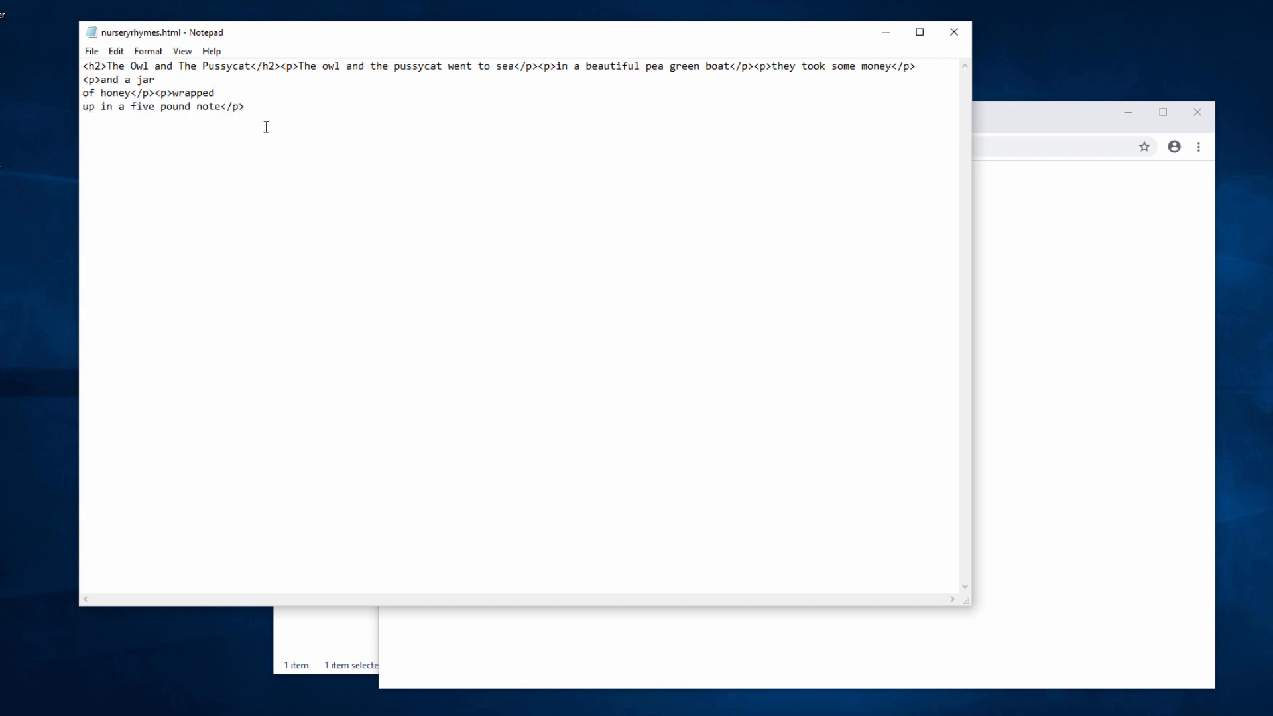
{"action": "left_click", "coordinate": [244, 106]}
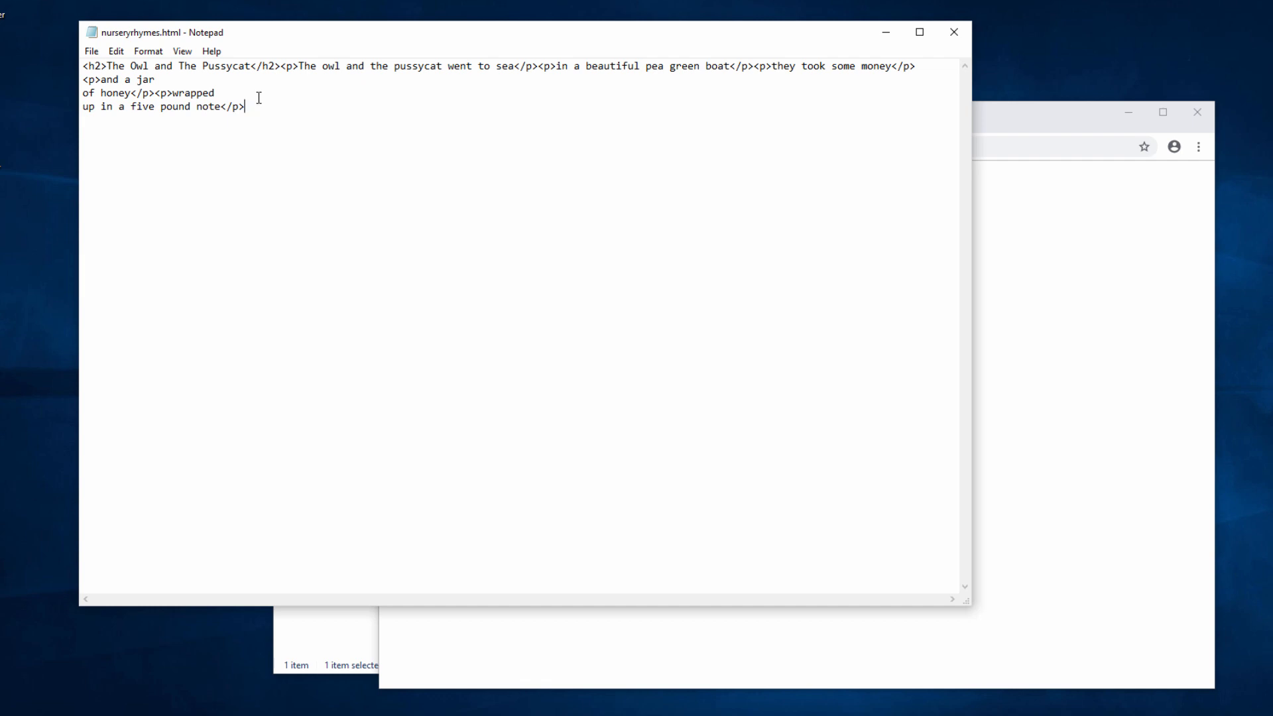
{"action": "left_click", "coordinate": [91, 51]}
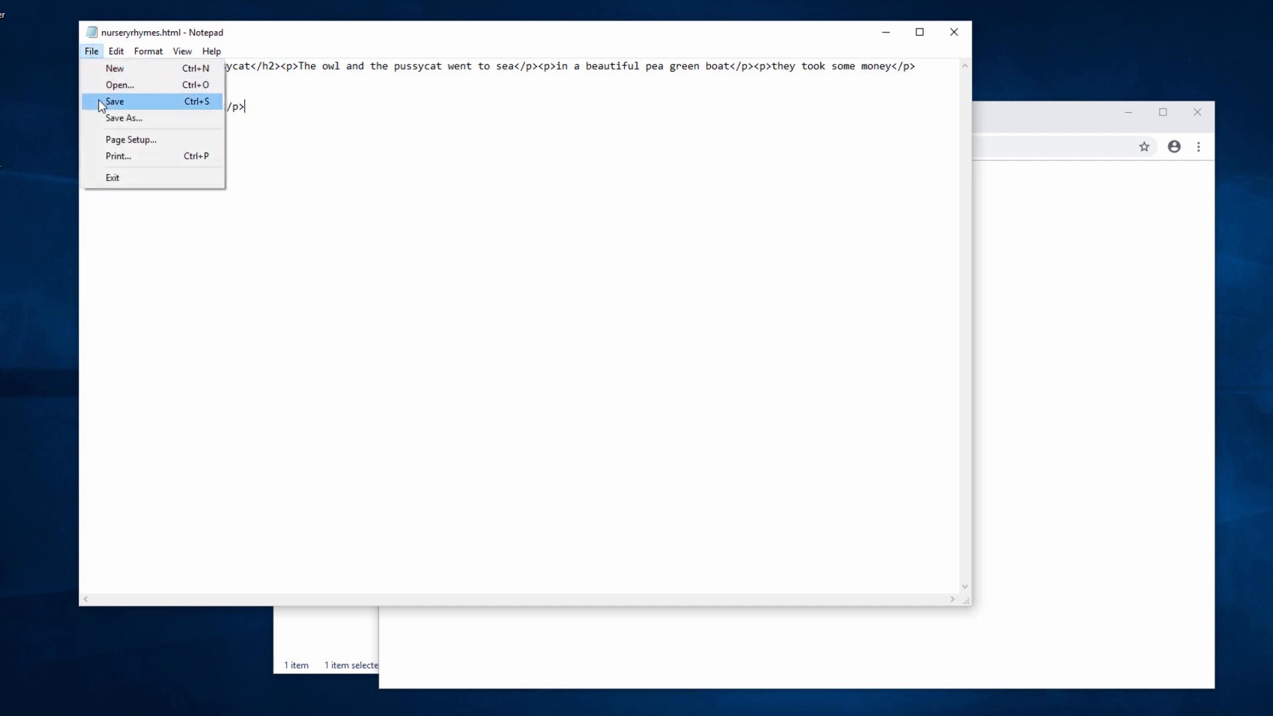
Save the run-together markup in Notepad
{"action": "left_click", "coordinate": [114, 101]}
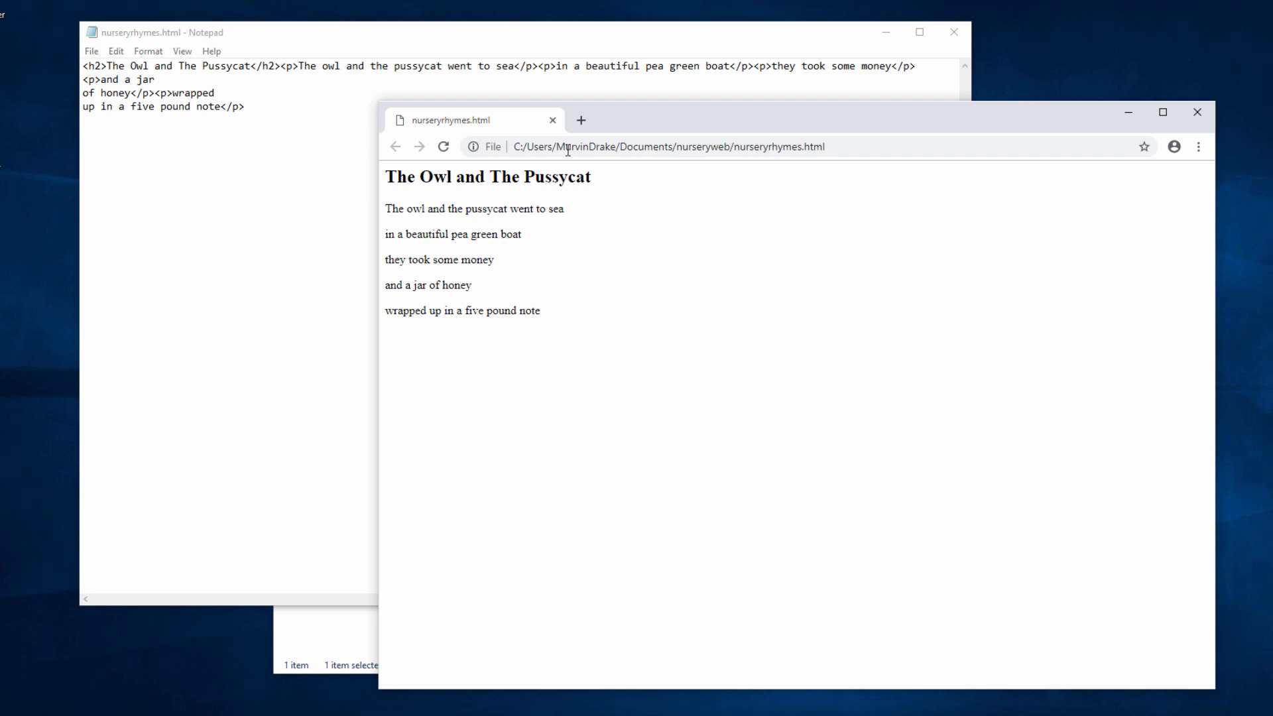
{"action": "mouse_move", "coordinate": [543, 201]}
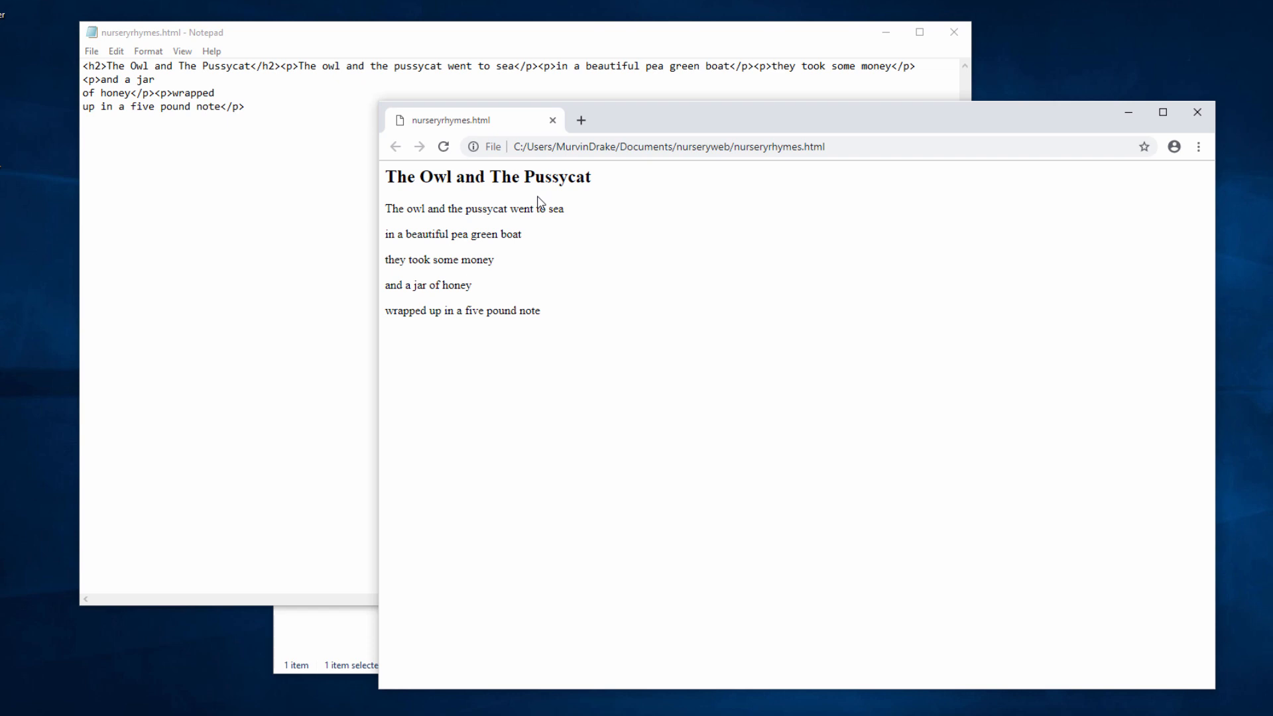
{"action": "mouse_move", "coordinate": [507, 198]}
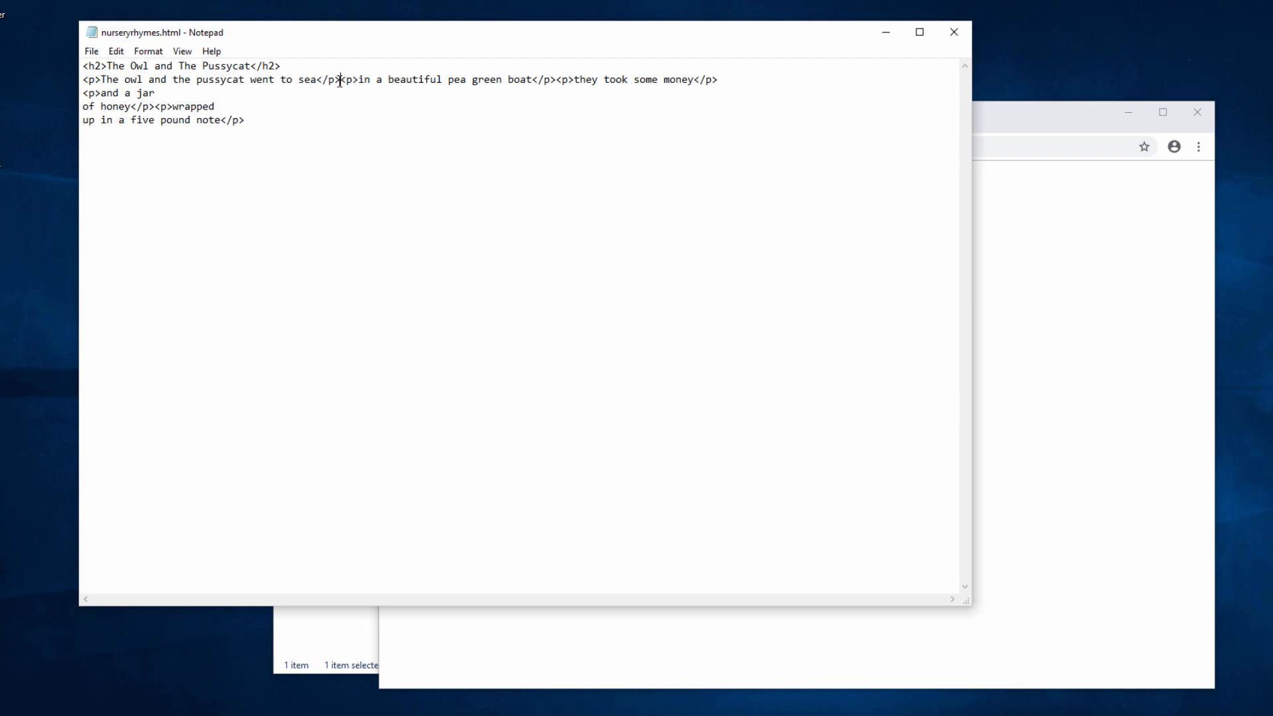
Put the first and last paragraphs on their own lines and rejoin the honey line
{"action": "key", "text": "enter"}
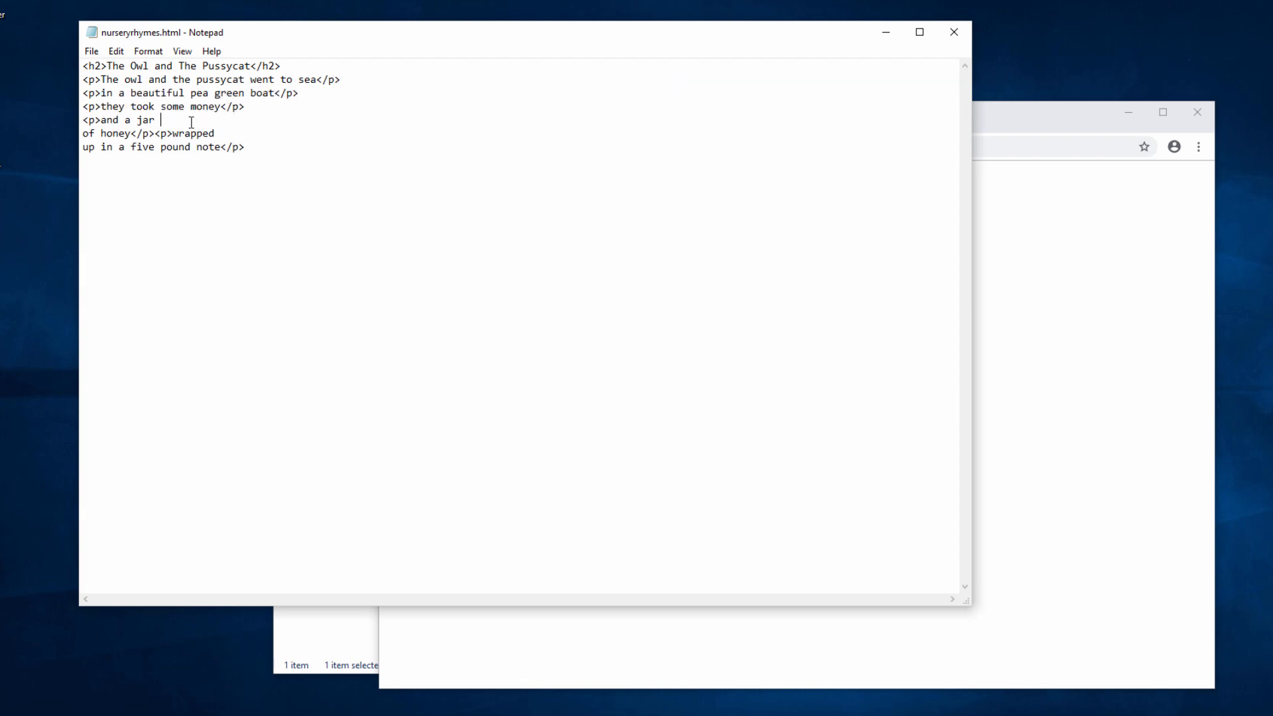
{"action": "key", "text": "Delete"}
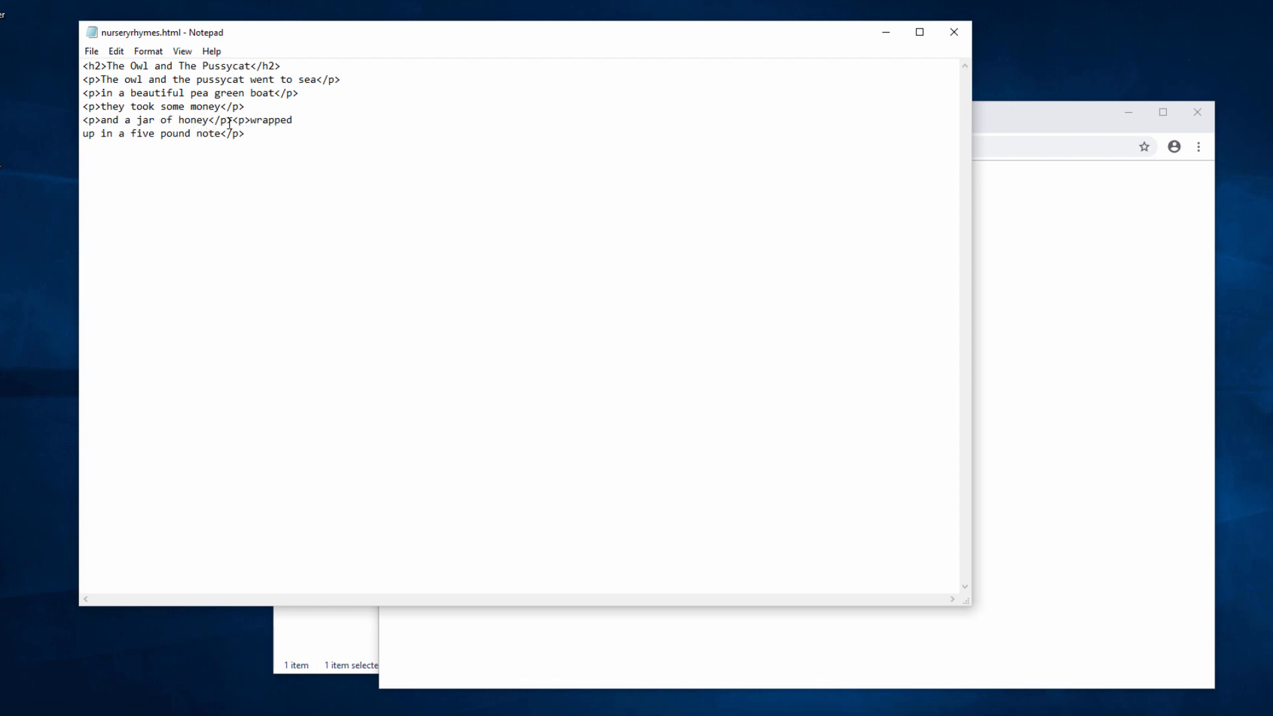
{"action": "key", "text": "Enter"}
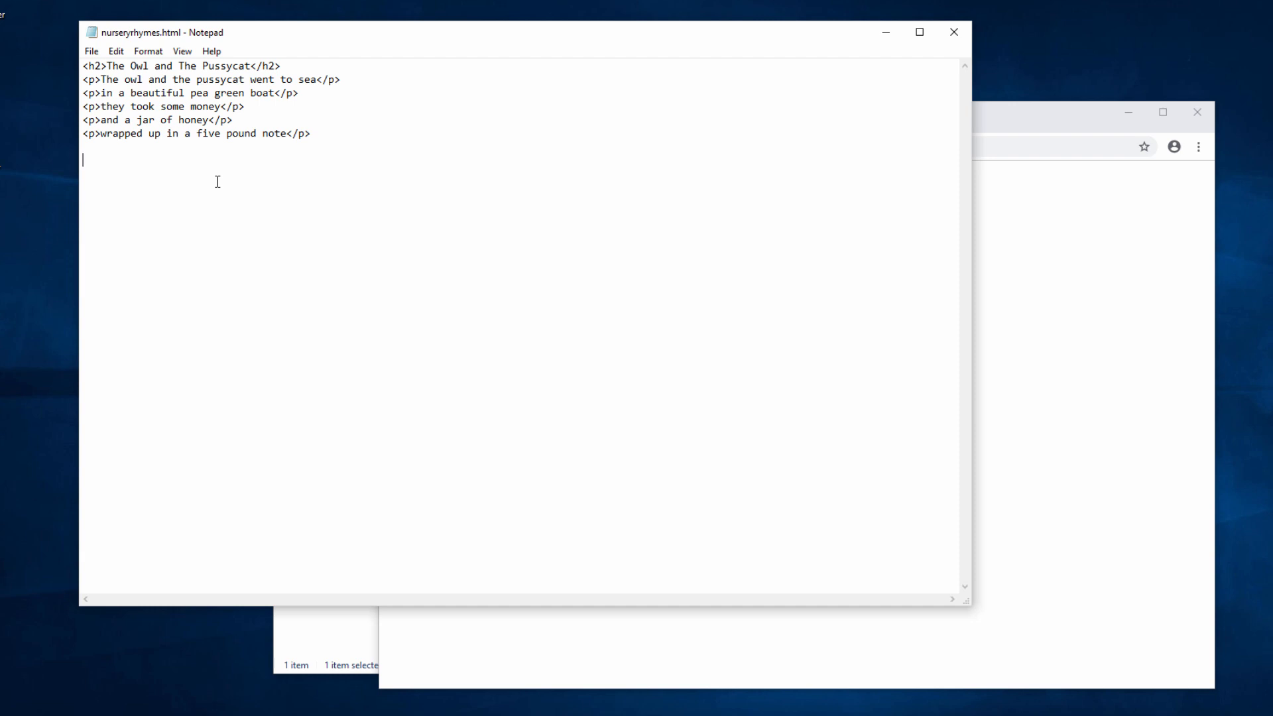
{"action": "mouse_move", "coordinate": [127, 93]}
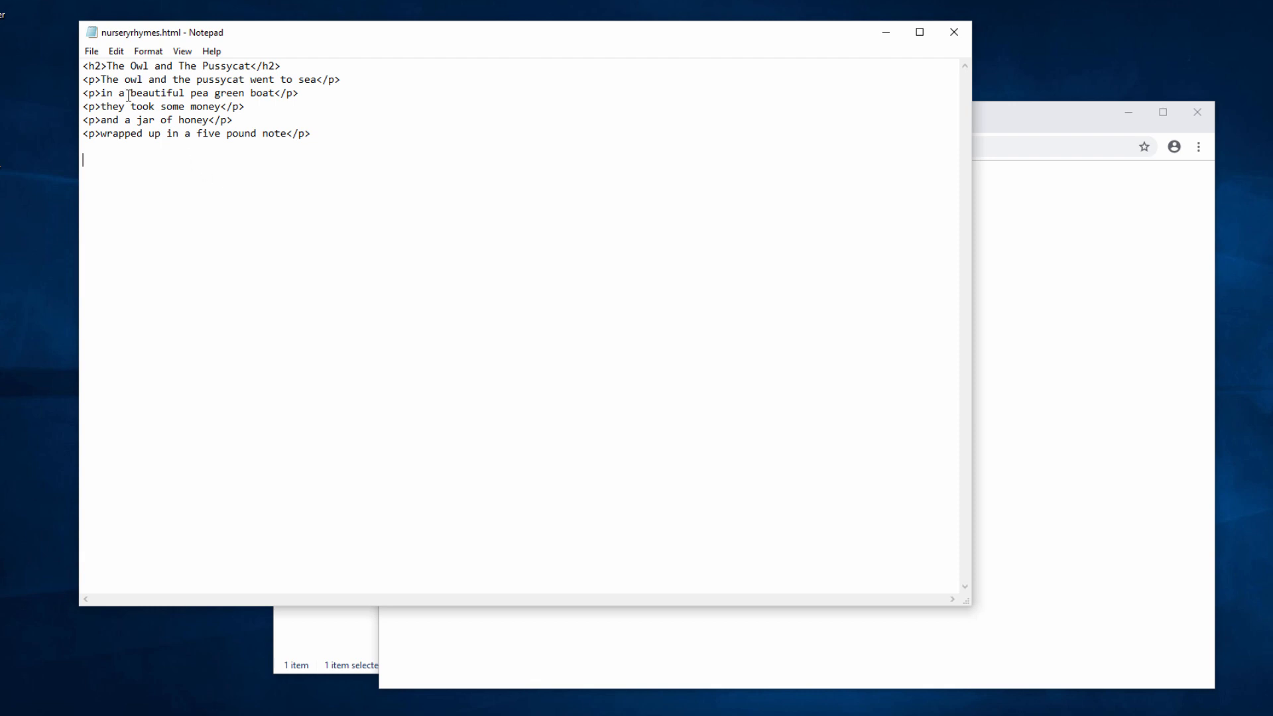